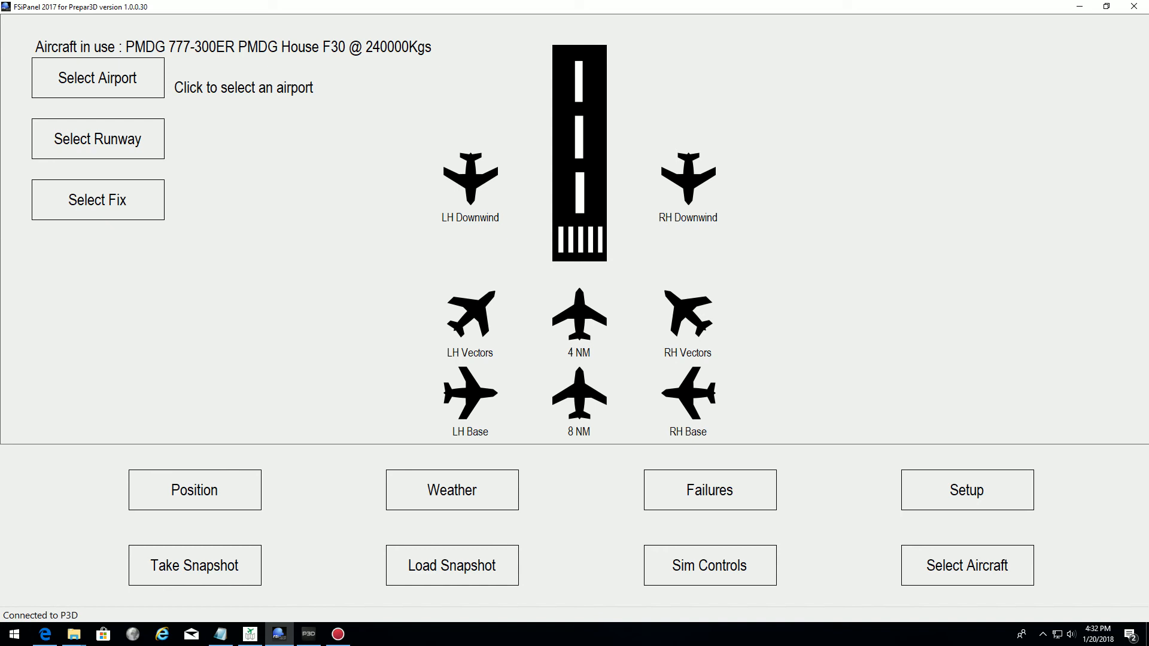
mouse_move(403, 372)
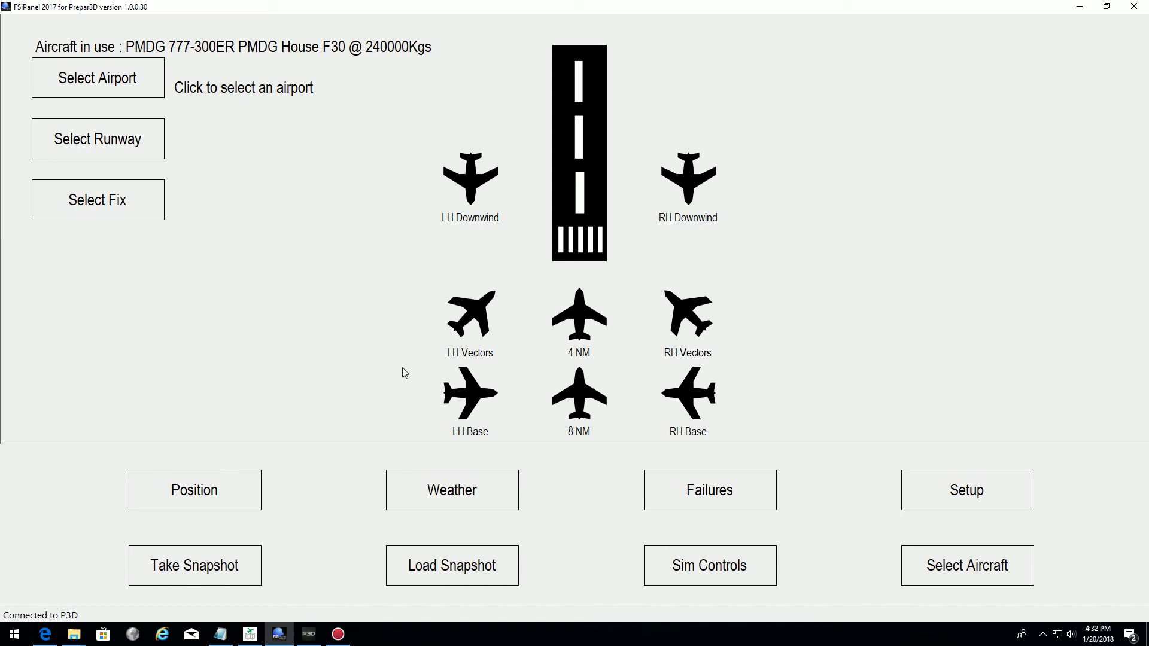
mouse_move(409, 450)
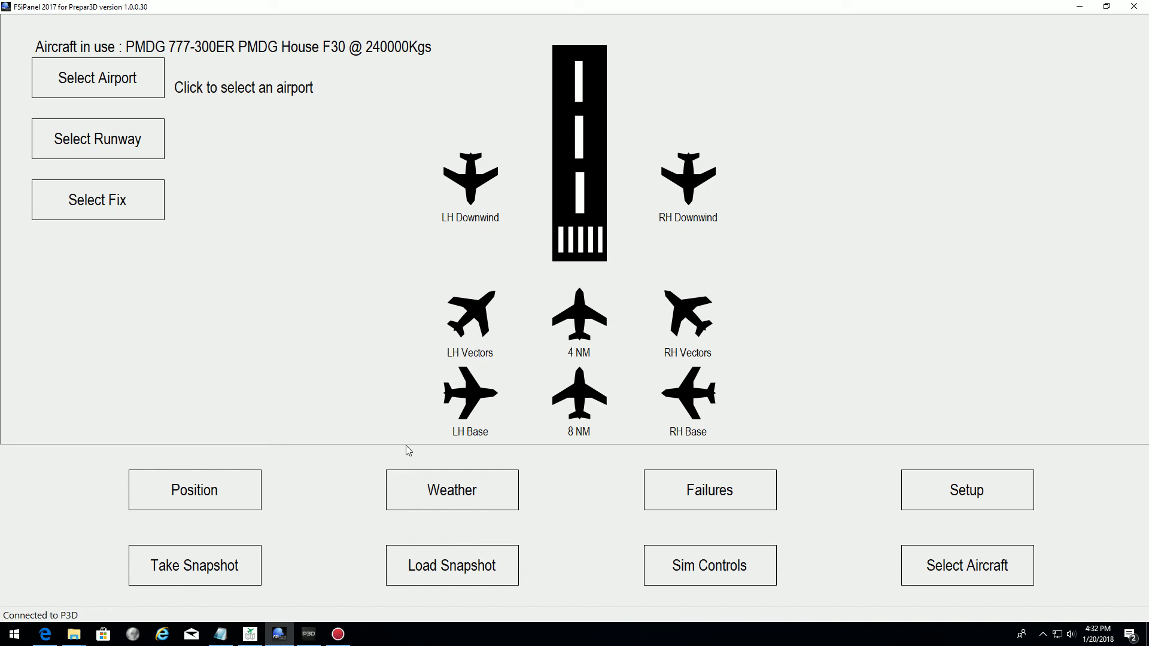
mouse_move(279, 320)
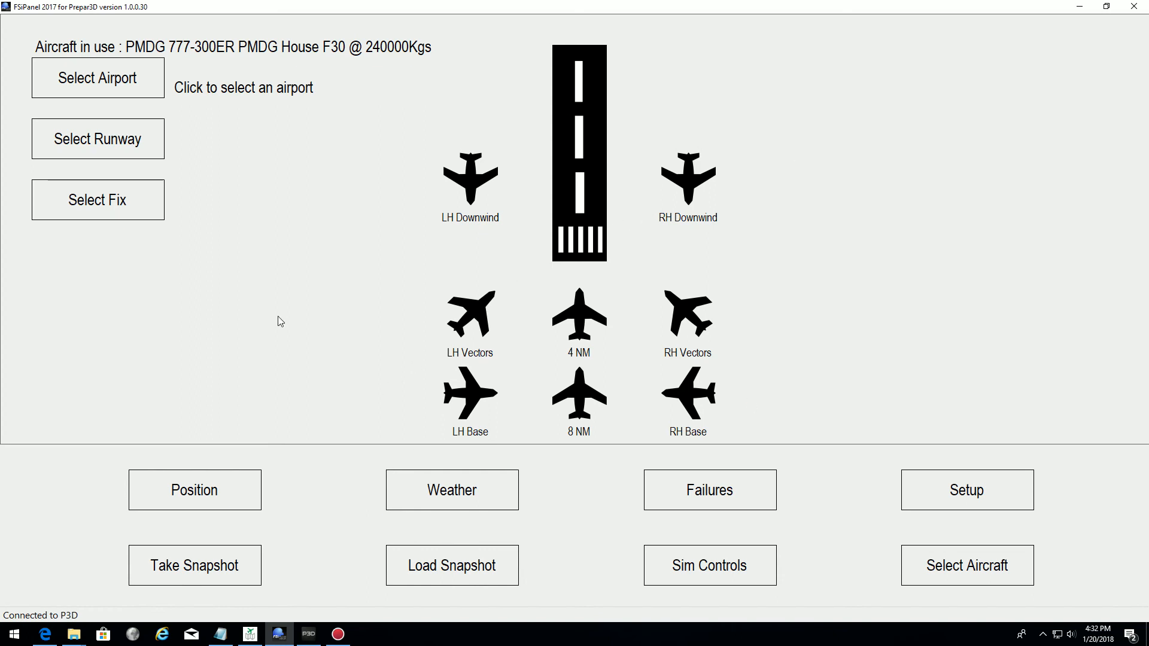
mouse_move(138, 183)
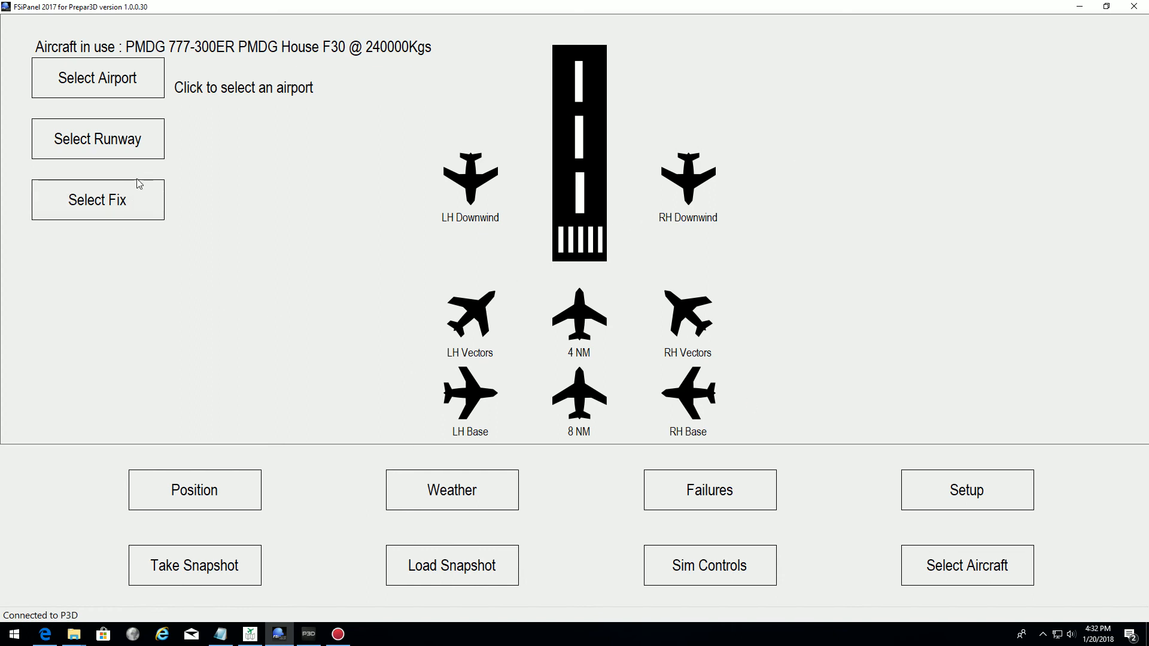
mouse_move(152, 136)
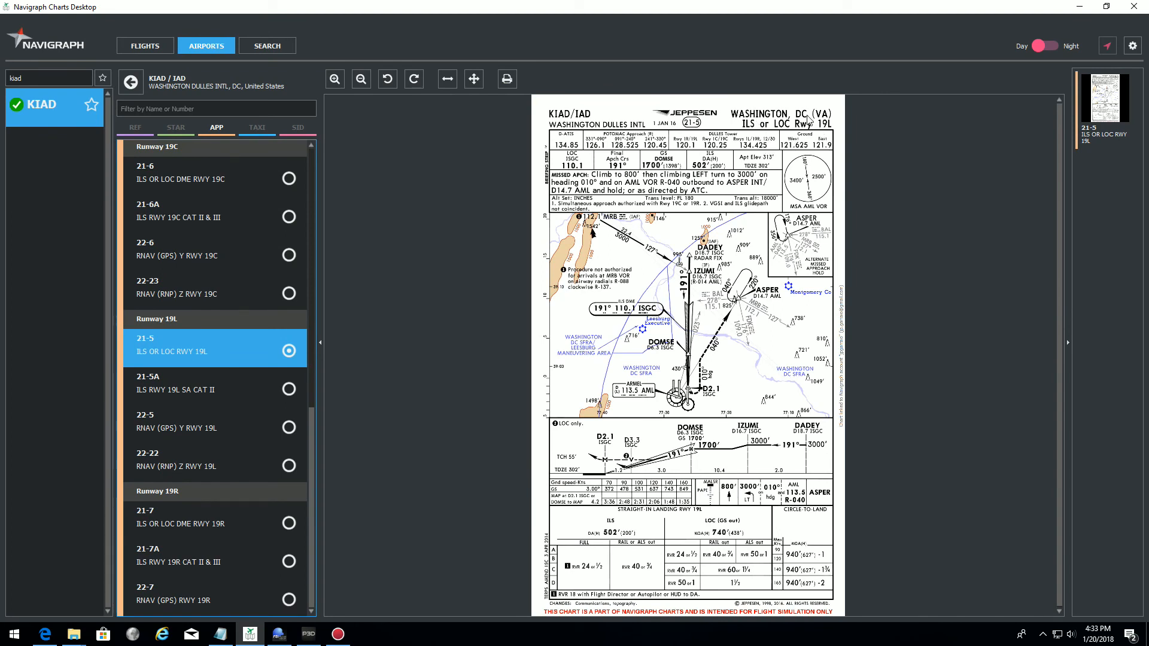
mouse_move(710, 258)
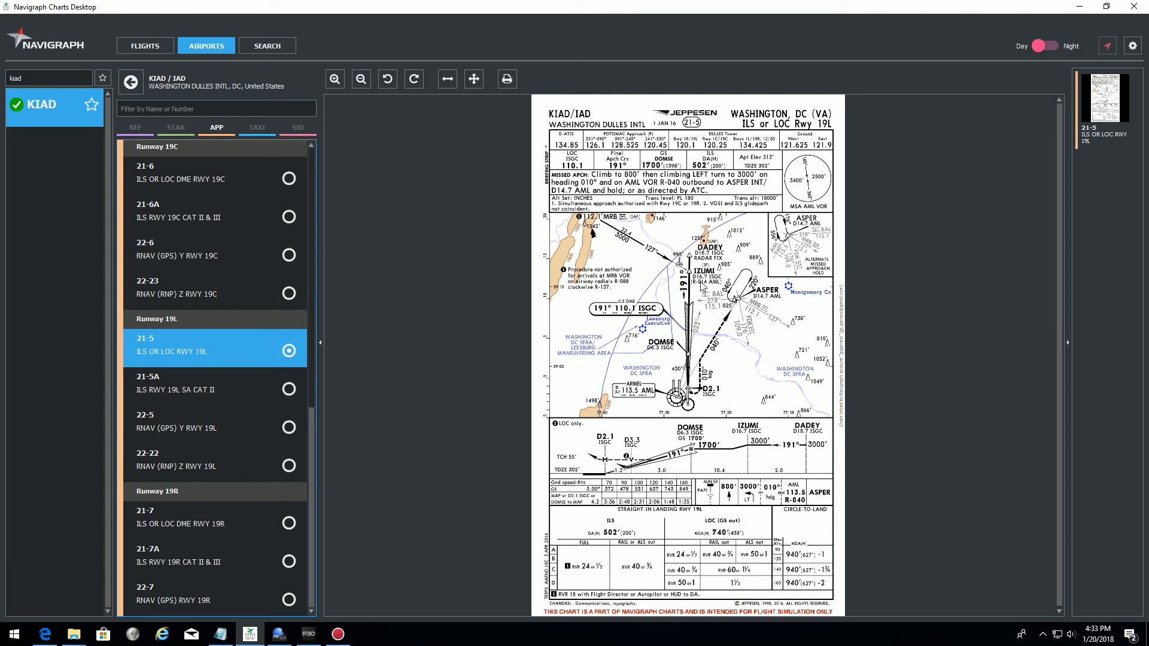
mouse_move(704, 286)
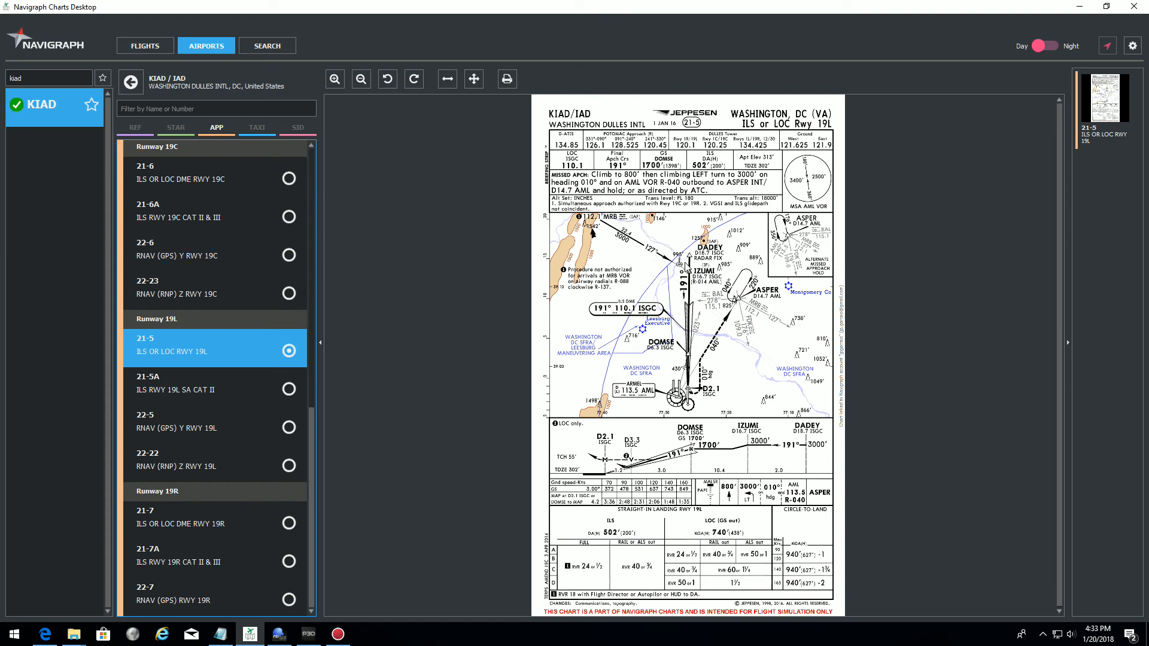
mouse_move(402, 386)
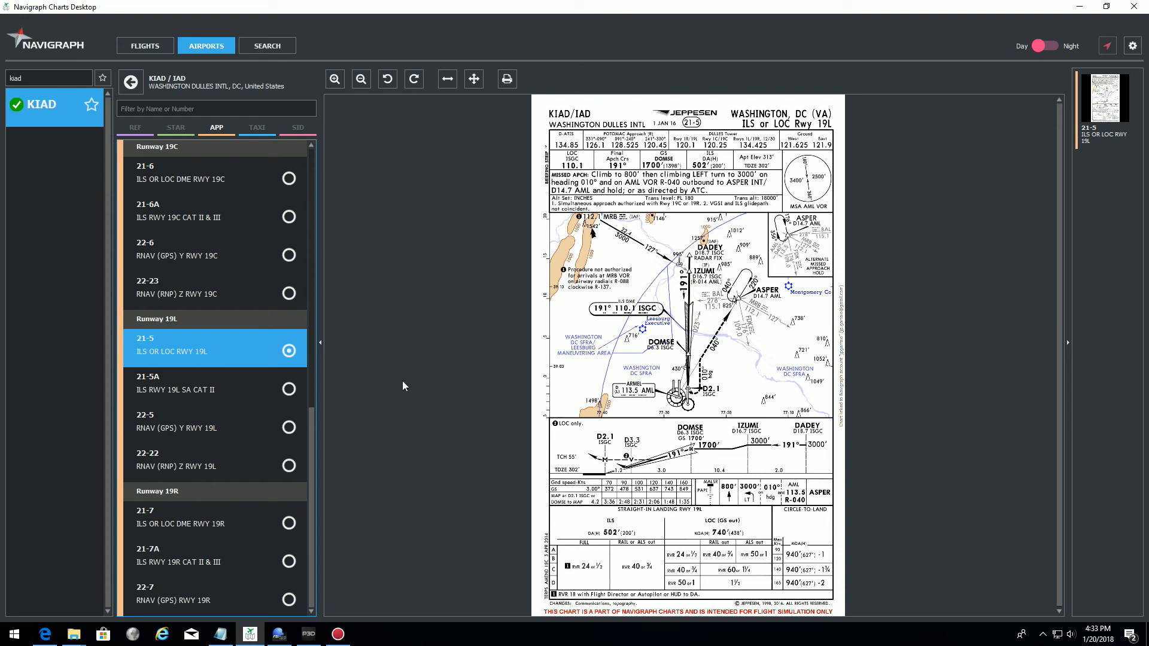
- Choose KIAD runway 19L with an 18 NM ILS final at 5900 ft and validate the position
click(278, 635)
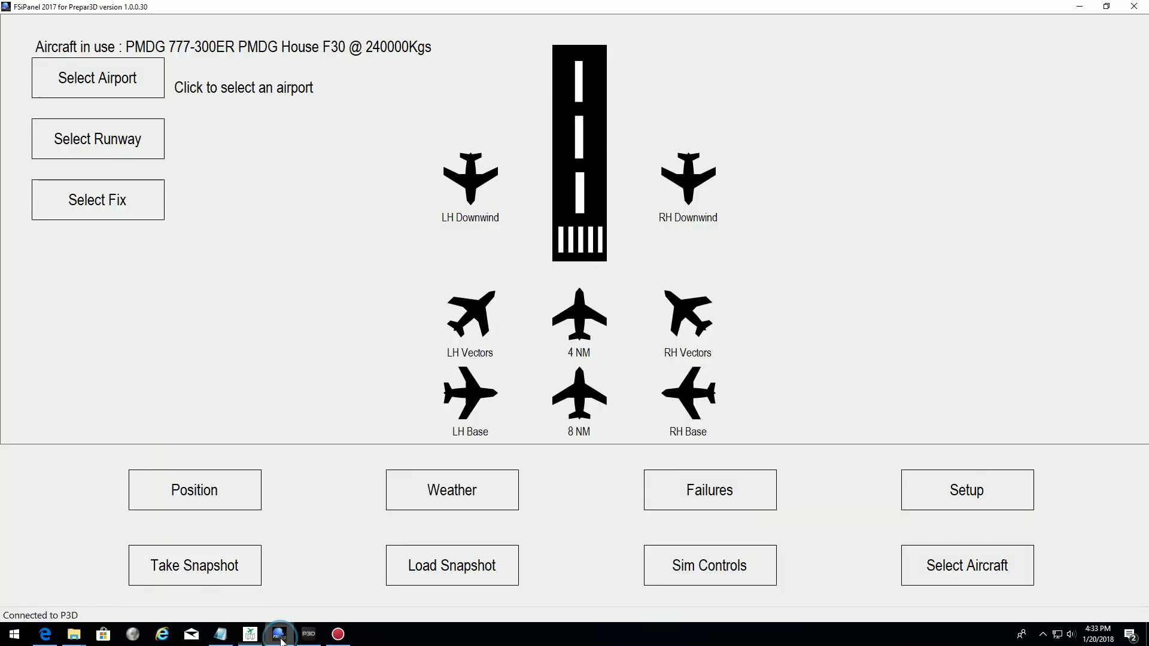
click(97, 78)
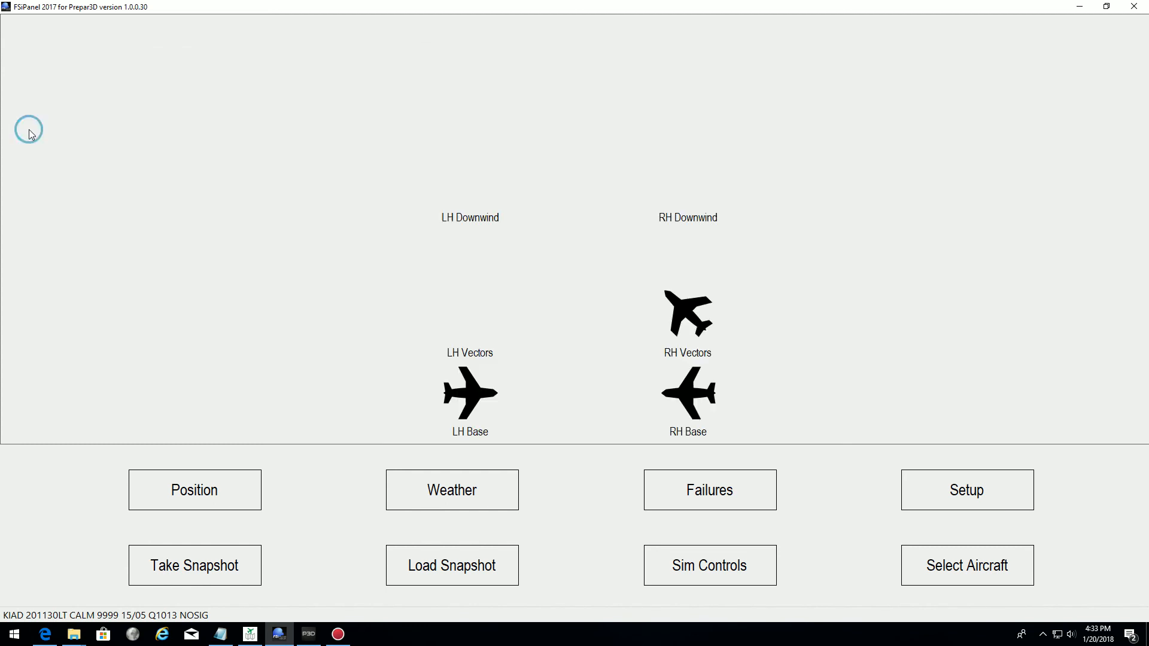
click(193, 489)
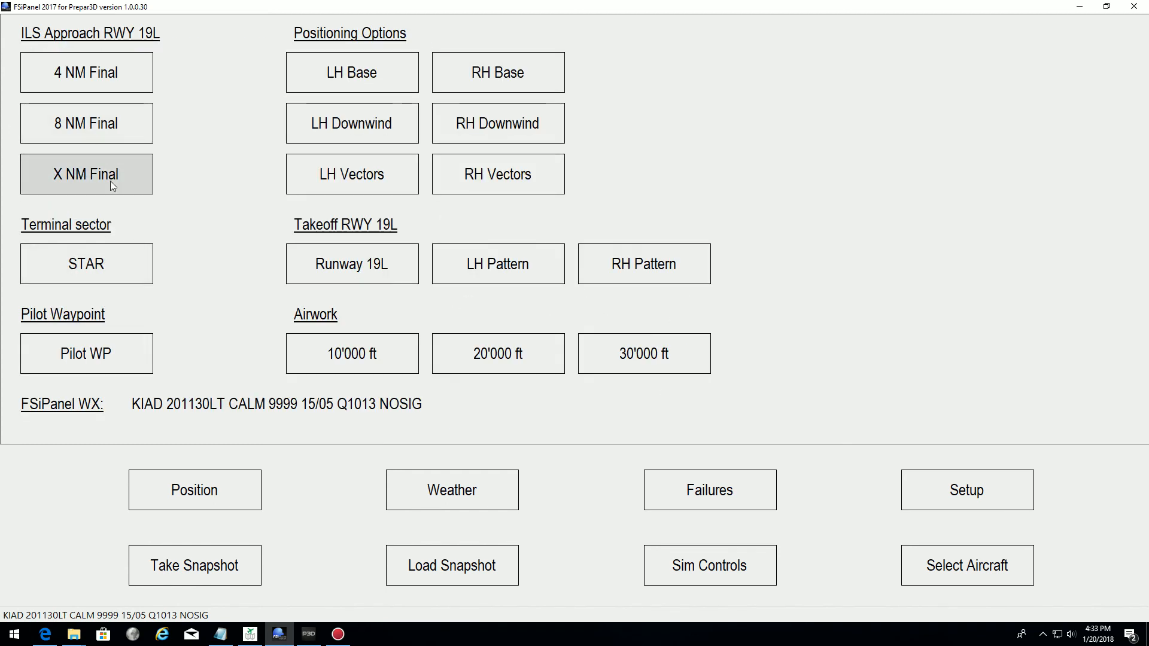
click(87, 175)
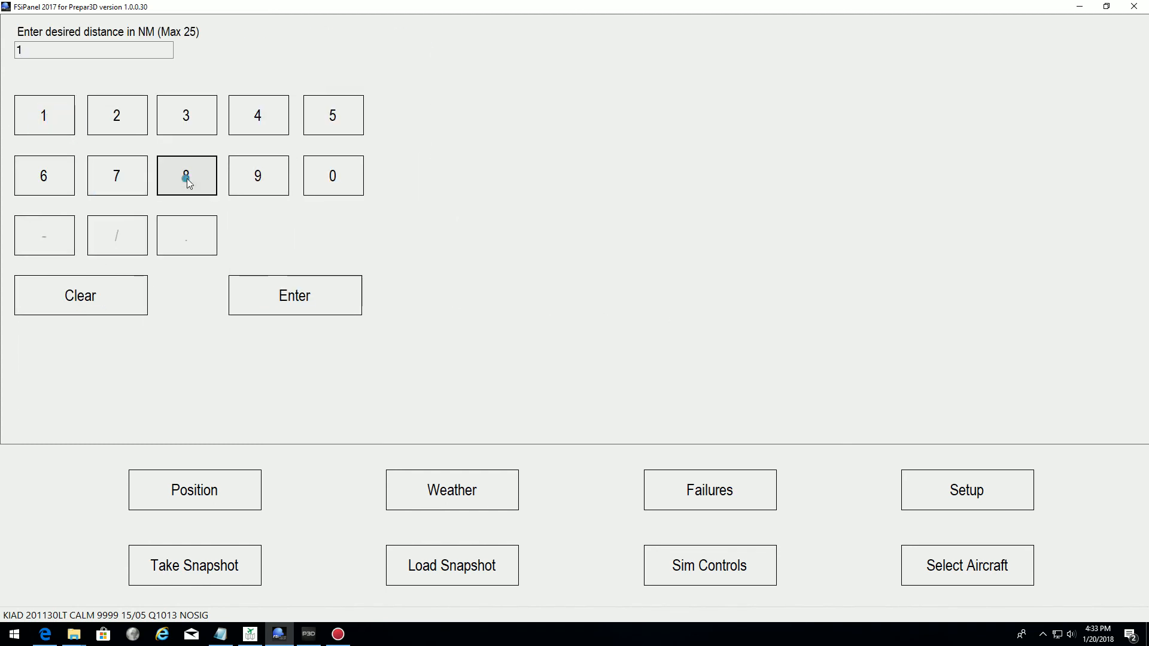
click(294, 296)
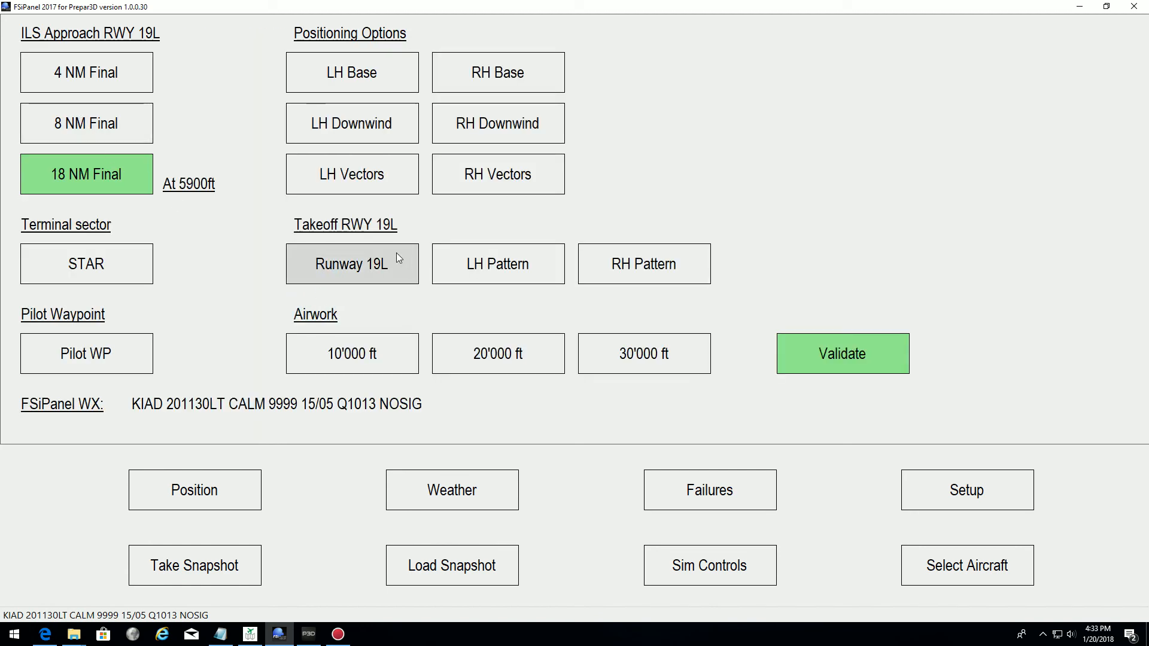
click(842, 353)
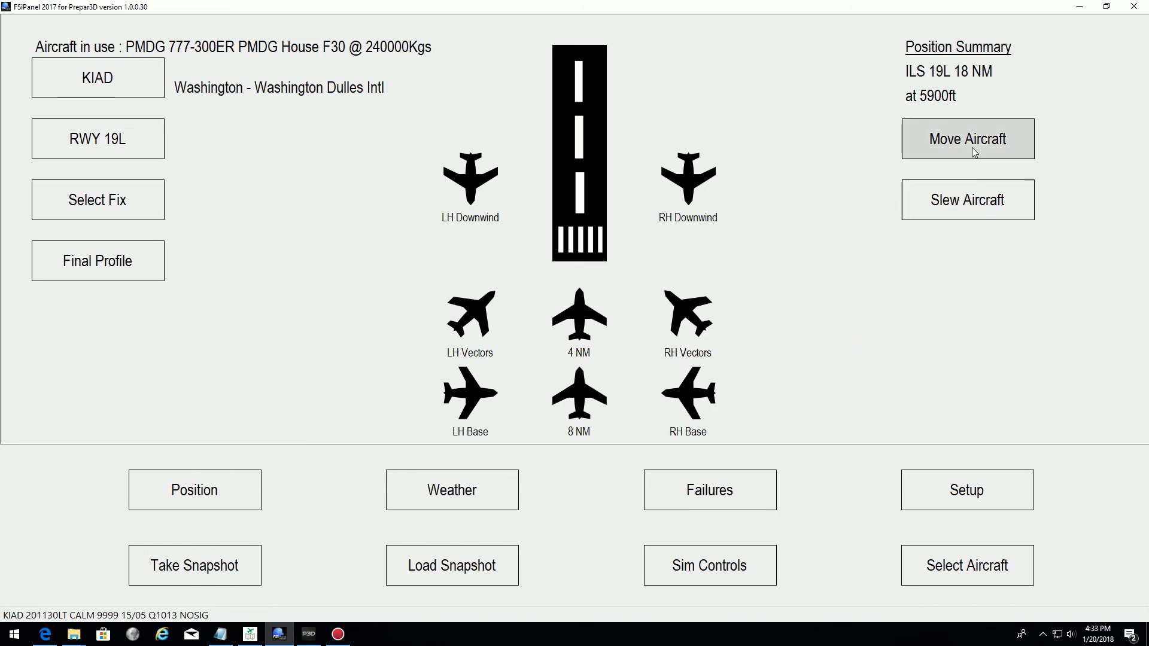
- Move the 777 onto the chosen 19L final so it sits airborne near 5900 ft
click(967, 138)
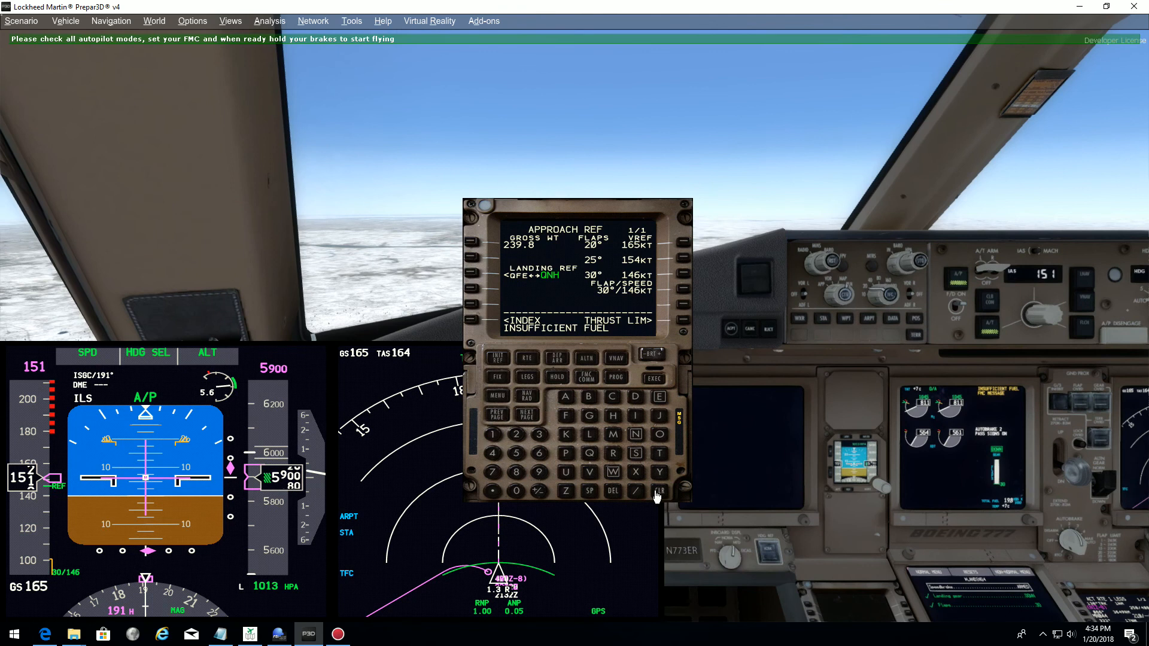
- On the FMC route alternate page, select a DIVERT NOW to KIAD, pending execution
click(526, 358)
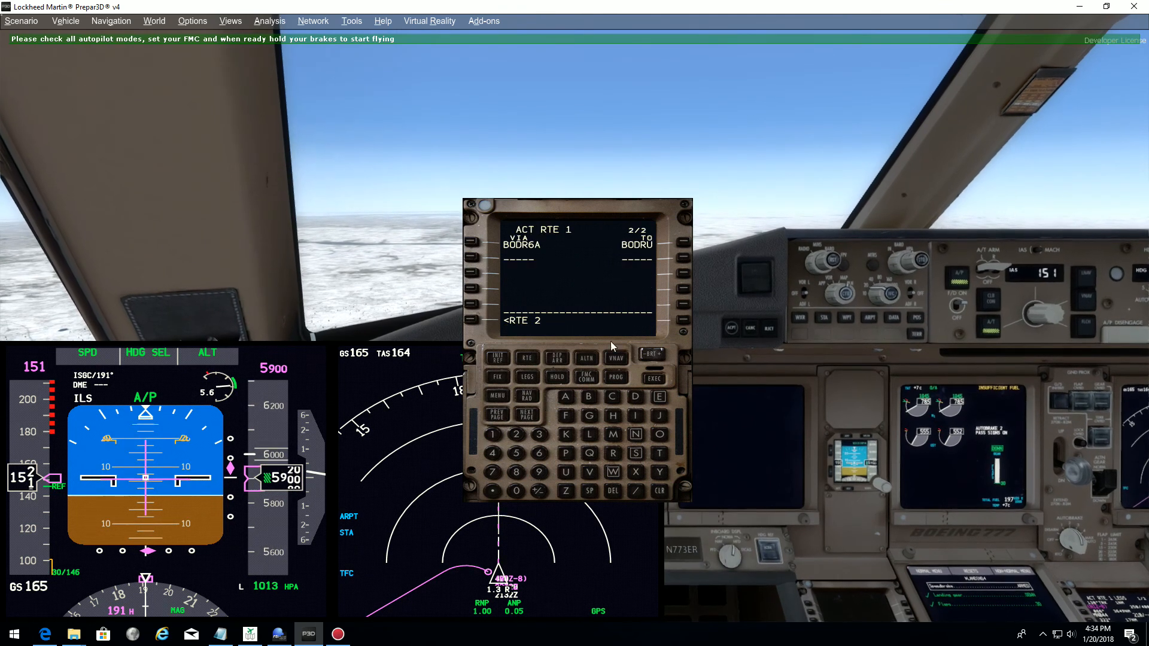
click(496, 410)
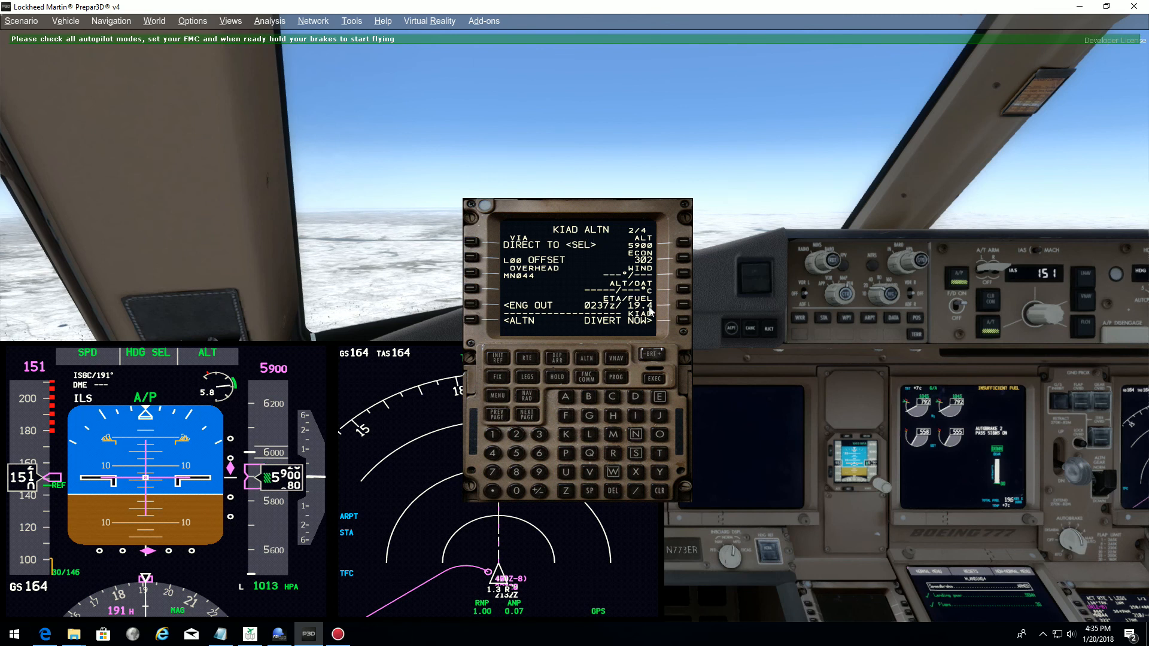
click(652, 321)
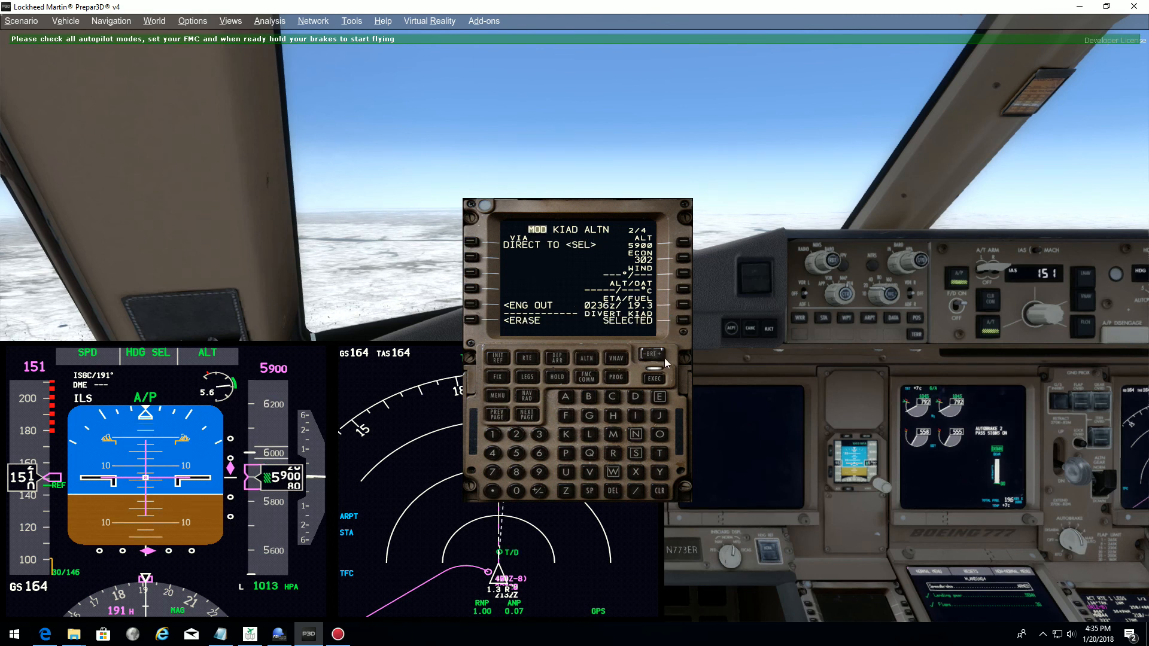
- Execute the KIAD divert and load the ILS 19L arrival so legs run IZUMI, DOMSE, RW19L
click(652, 379)
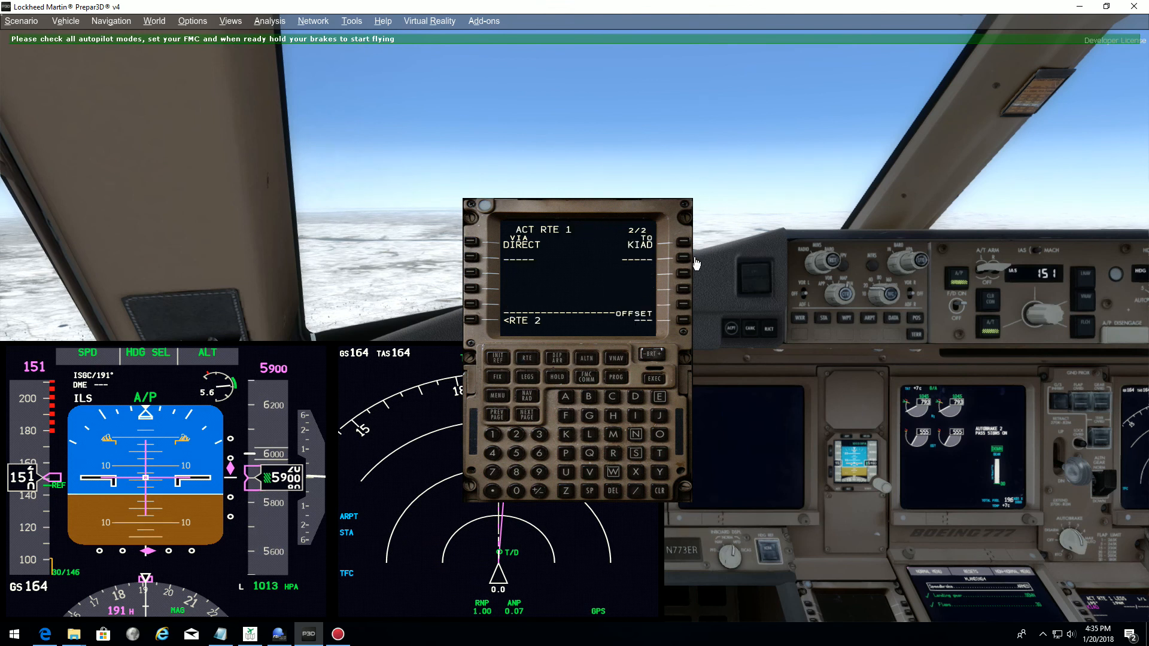
mouse_move(463, 424)
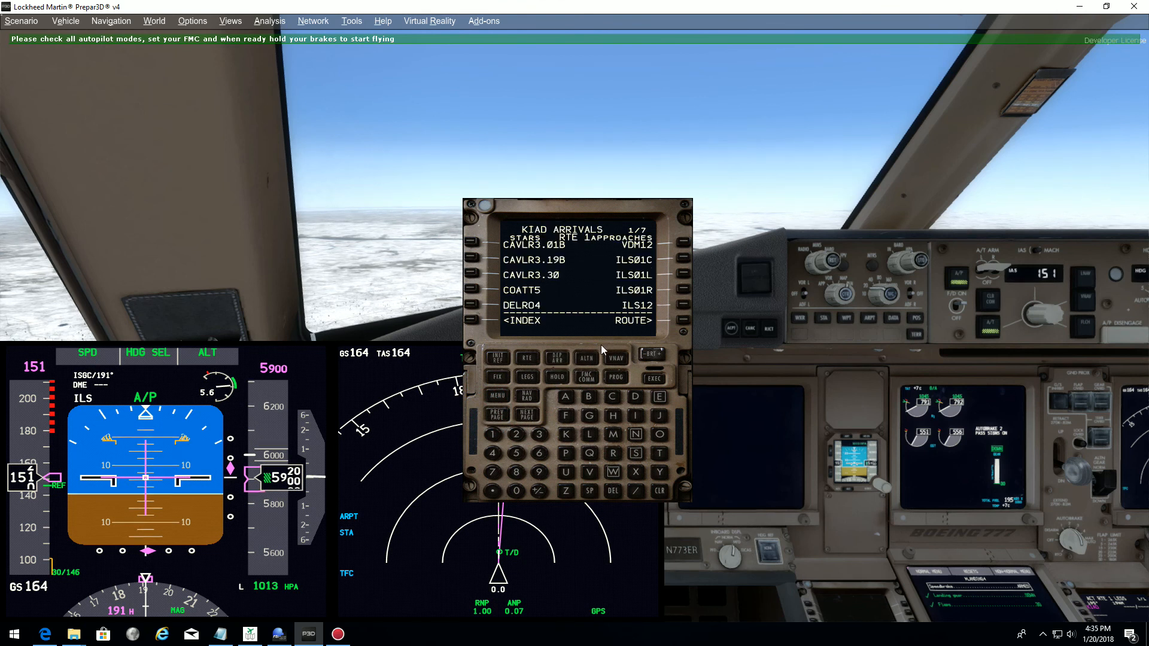
click(523, 416)
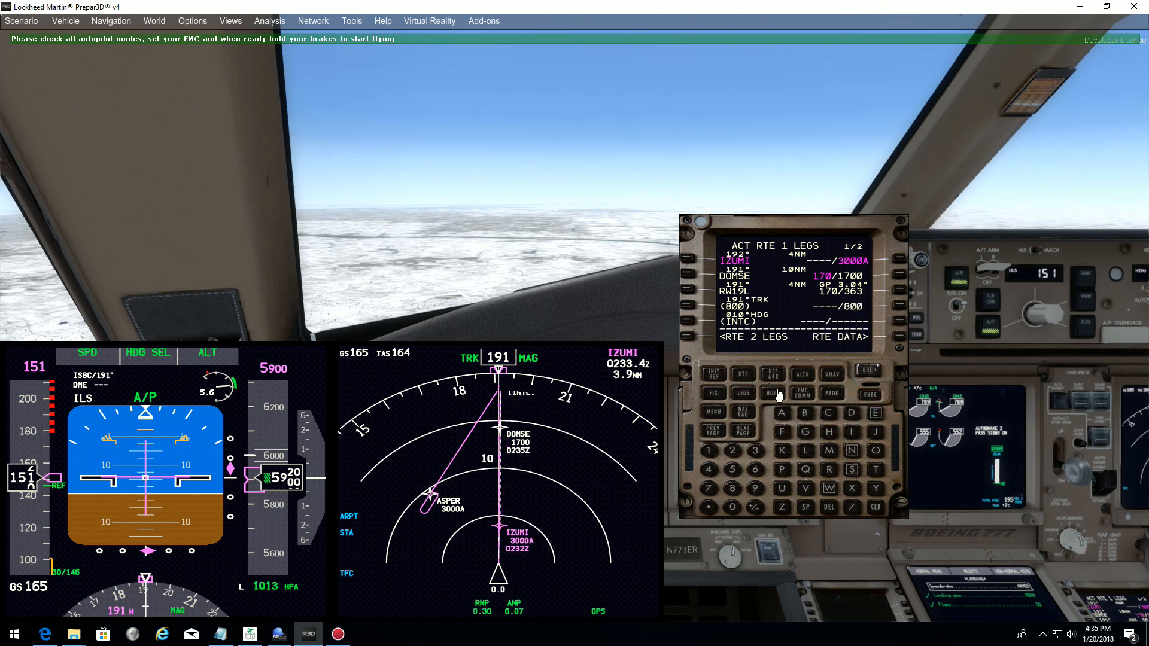
click(711, 372)
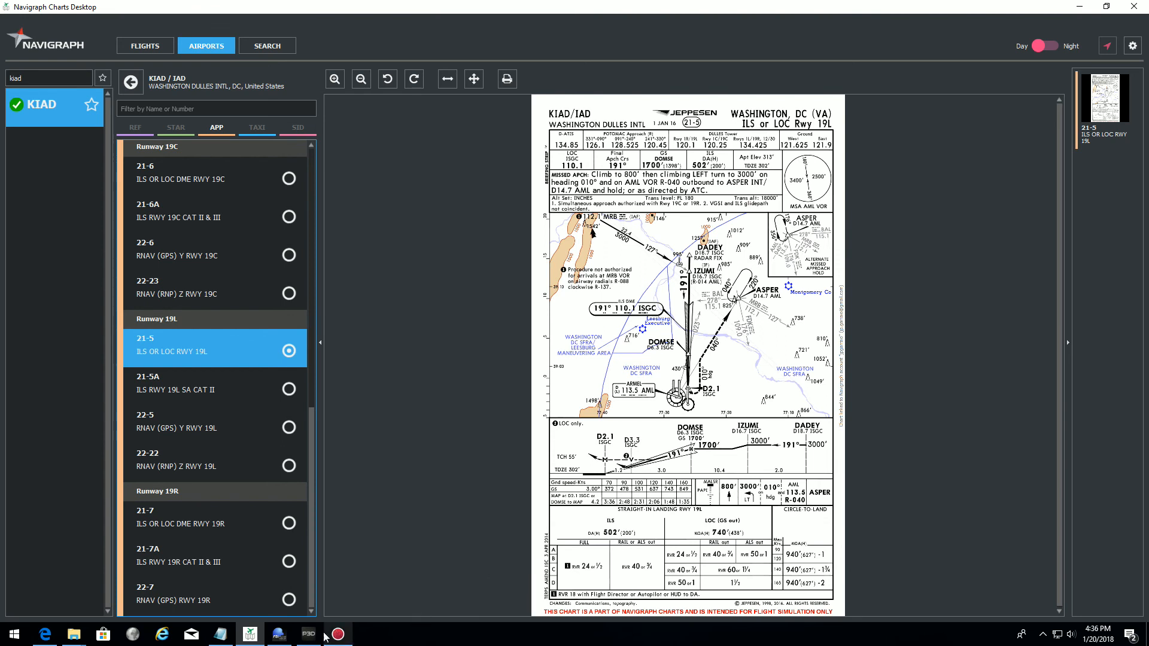
- Return from the Navigraph chart to the simulator cockpit
click(308, 635)
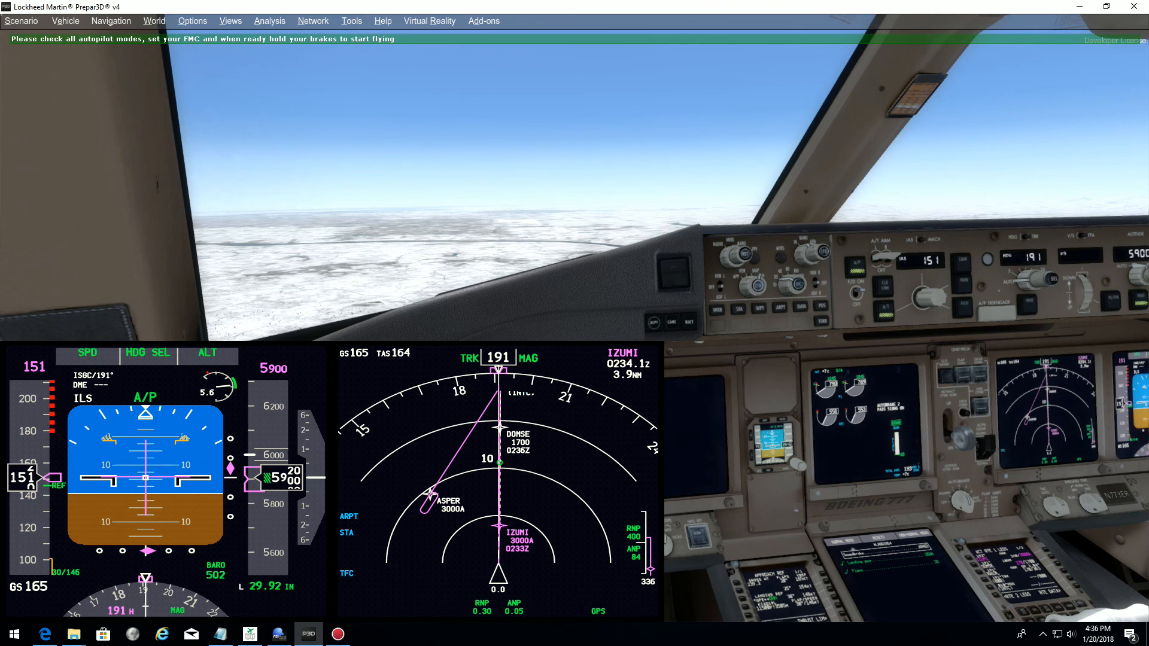
- Take a snapshot of the current flight named 'ILS 19L 17NM ALL SET'
click(277, 634)
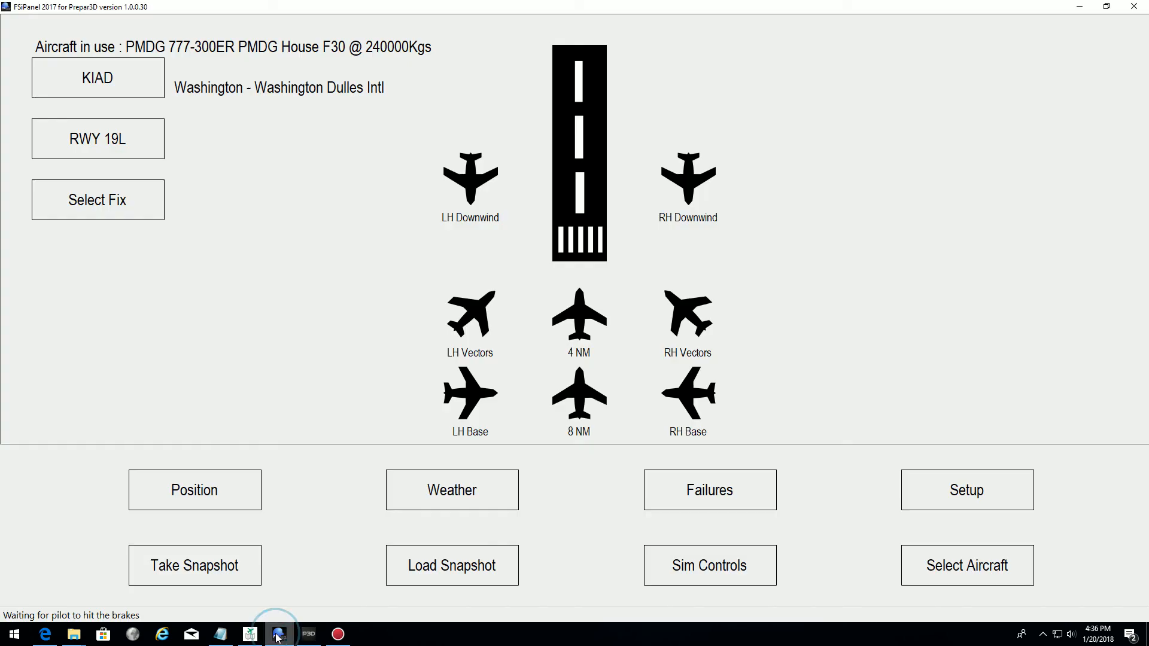
click(194, 565)
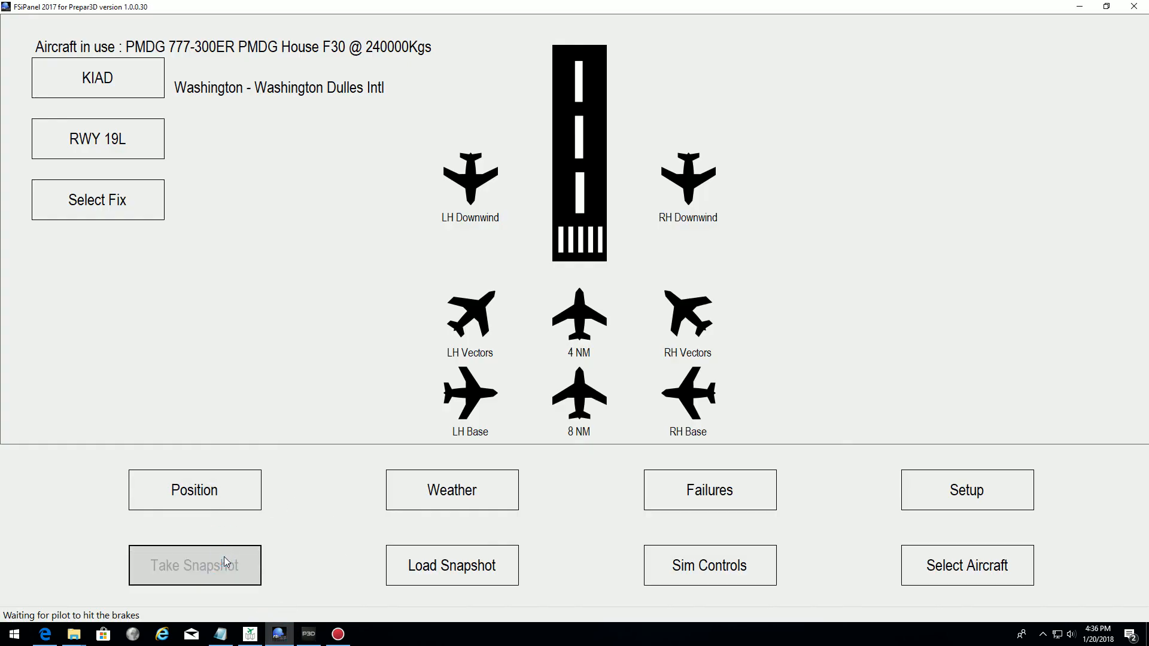
click(194, 565)
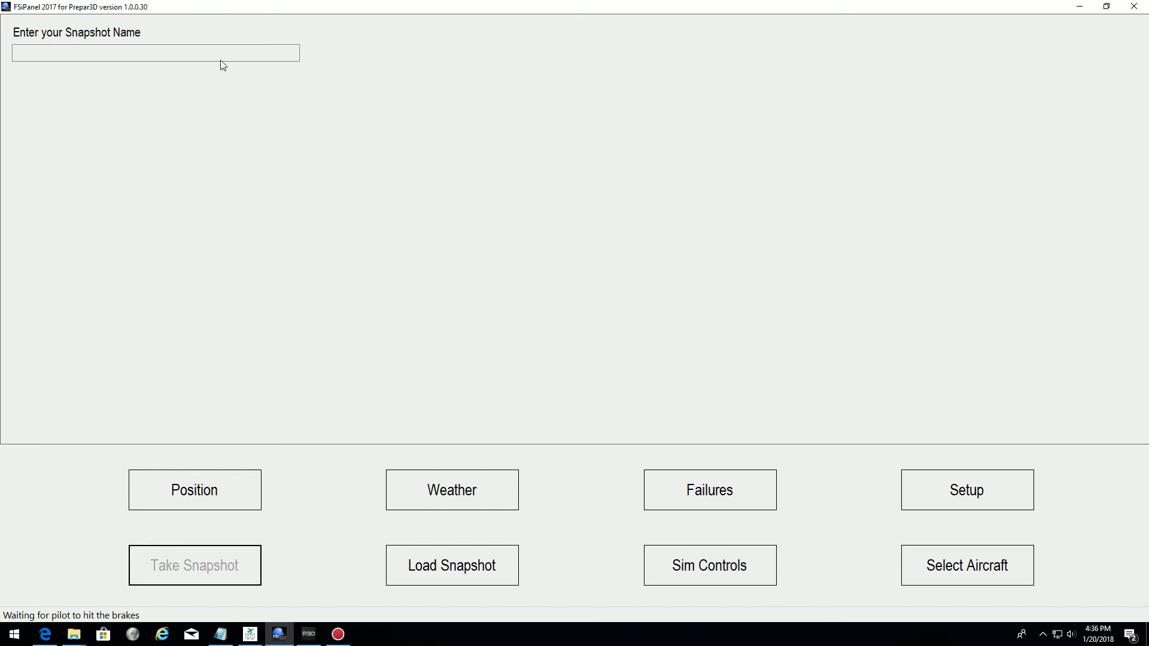
text(ILS)
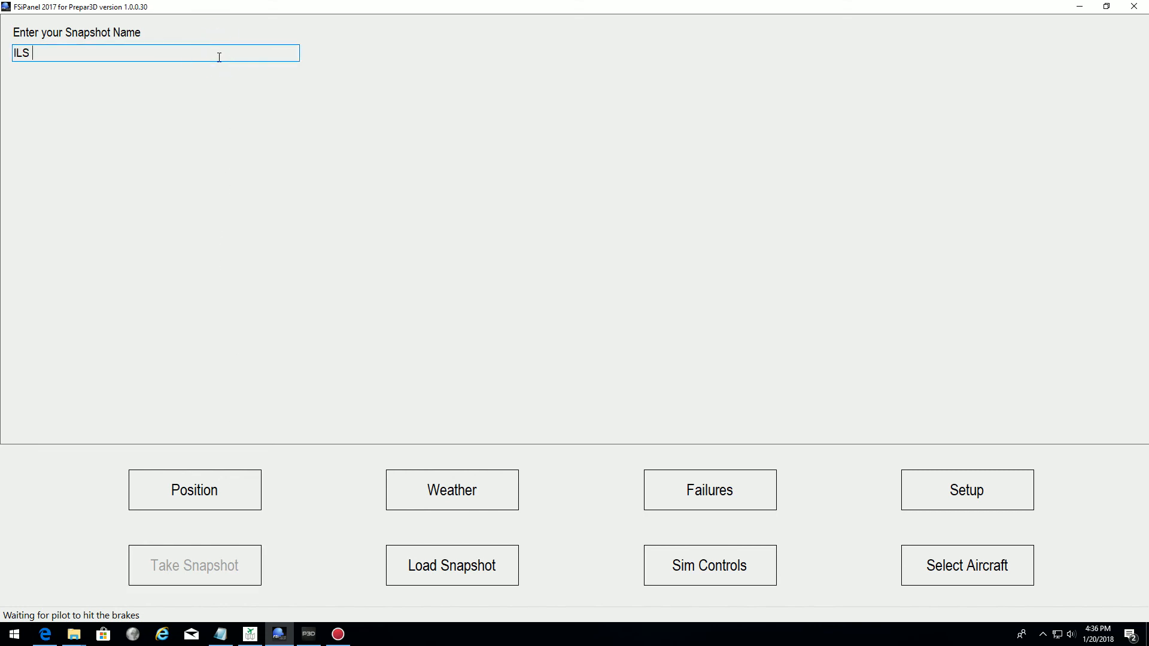
text(19L)
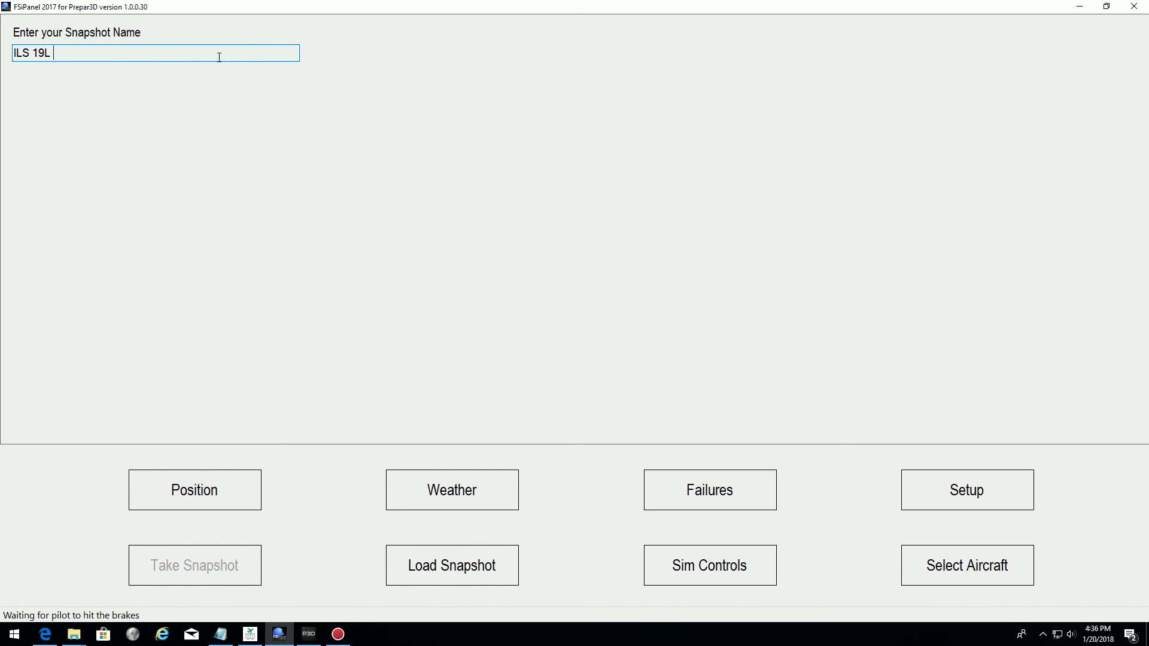
text(17NM AL)
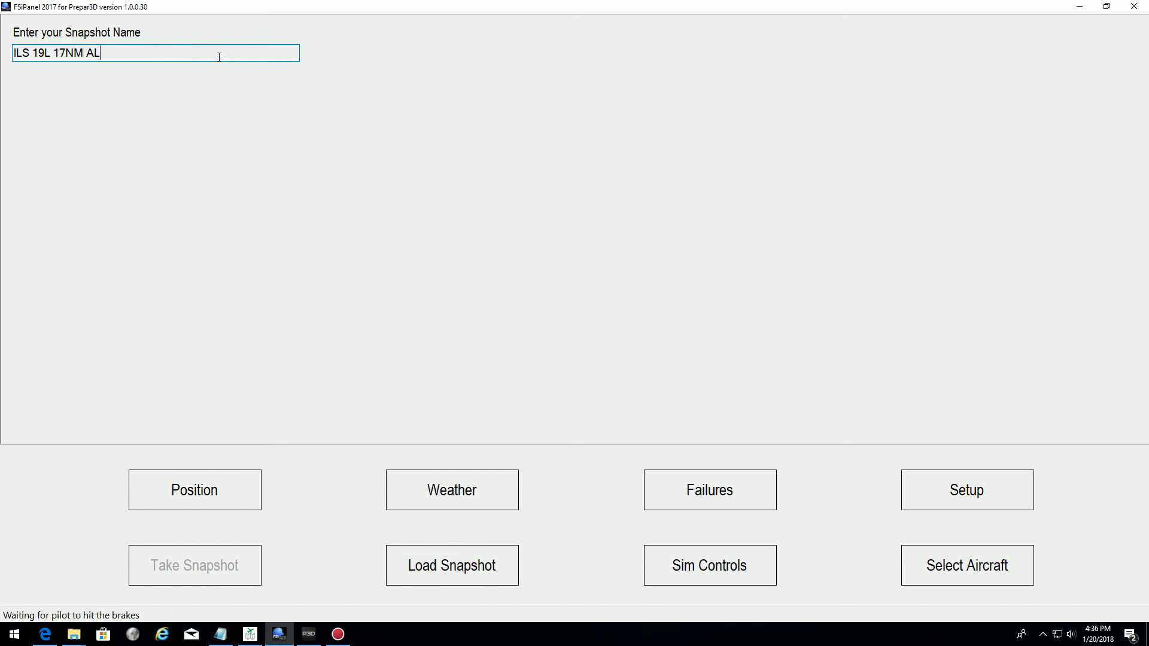
text(L SET)
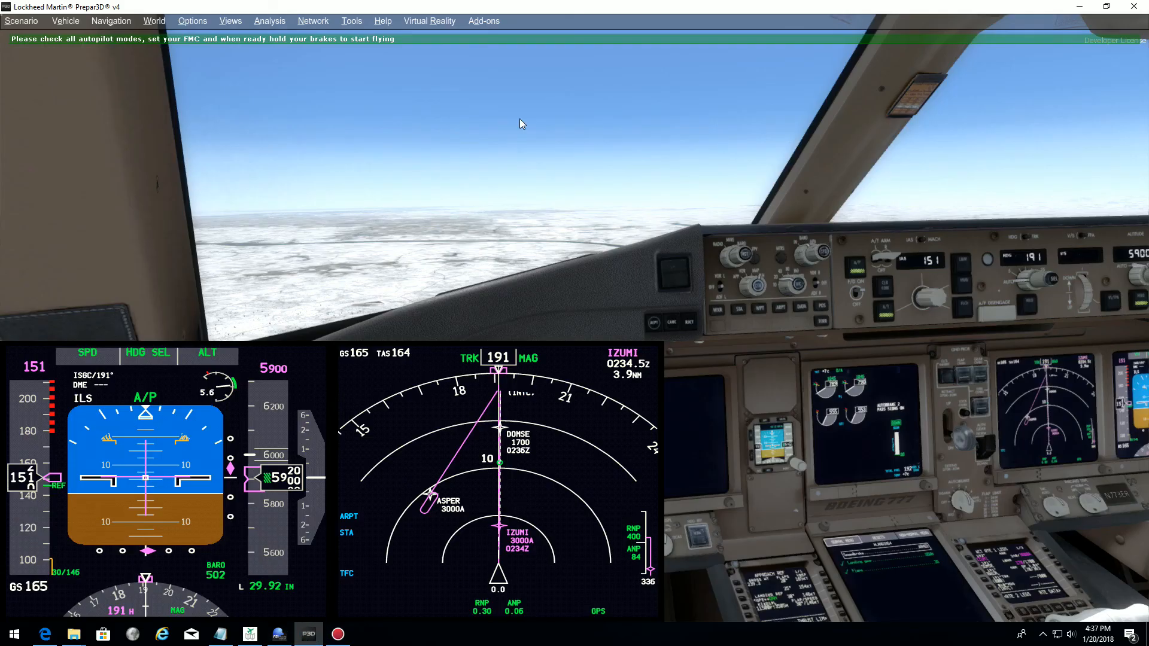
mouse_move(509, 186)
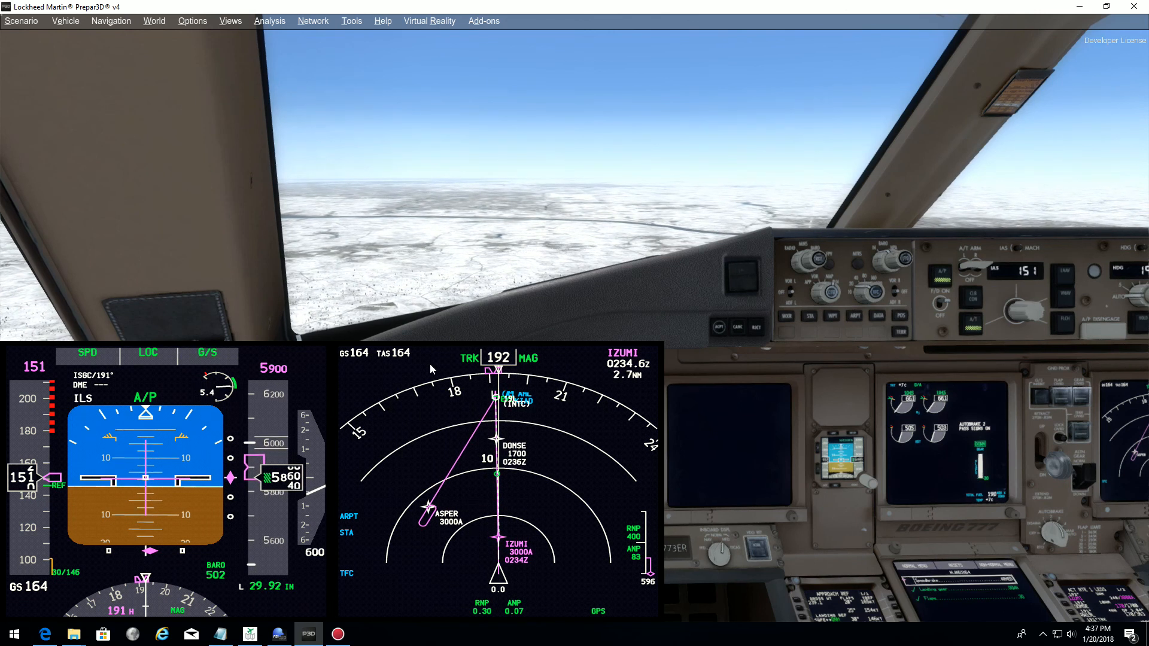
mouse_move(364, 604)
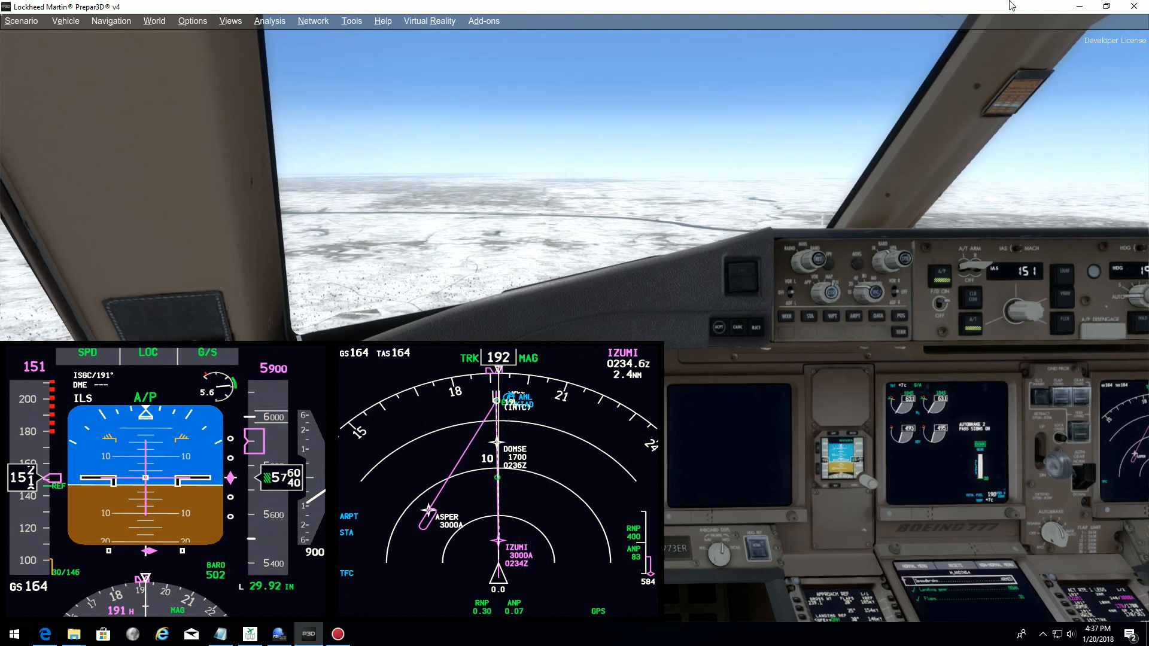
- Leave the Prepar3D window for FSiPanel once LOC and G/S are captured
click(1134, 7)
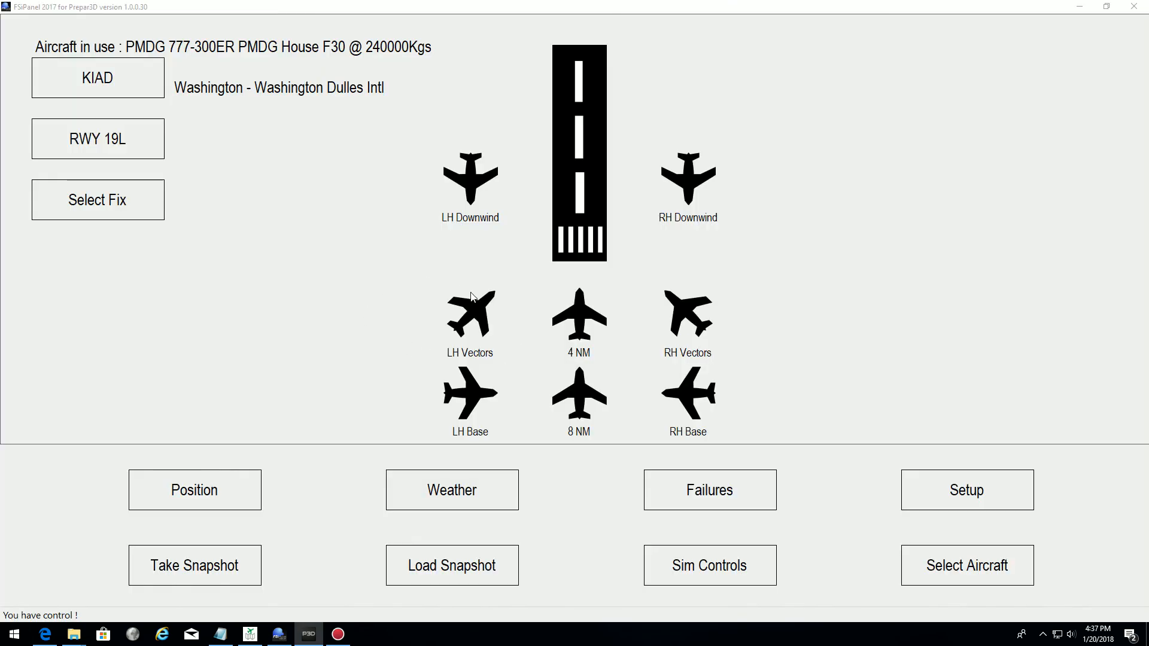
mouse_move(492, 246)
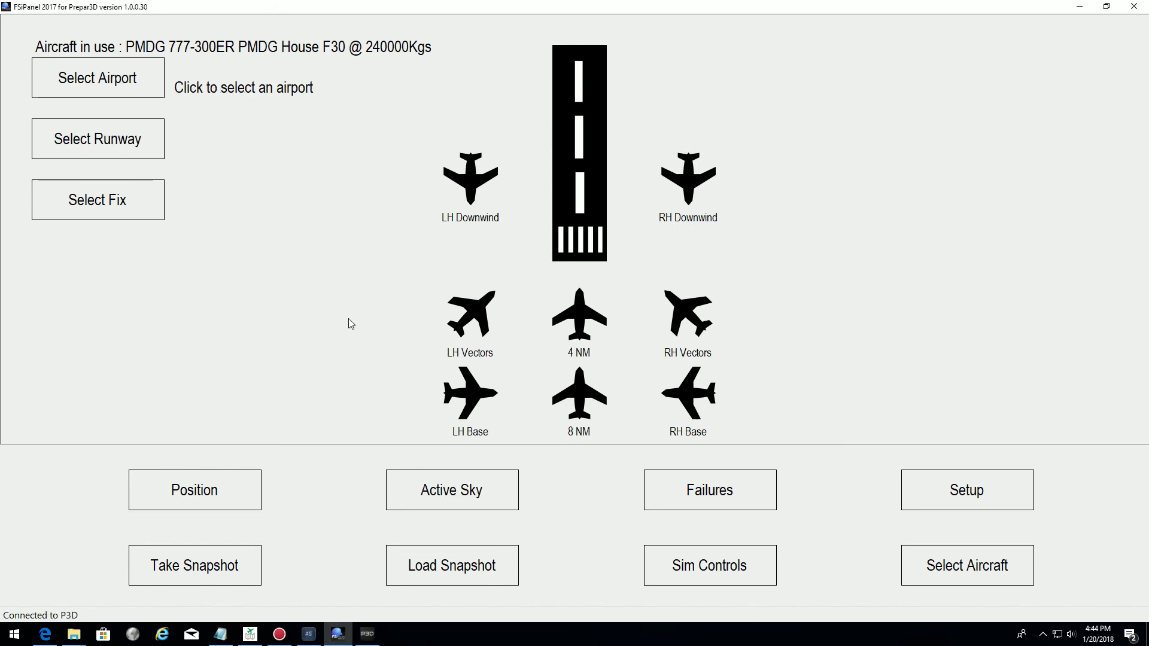
mouse_move(508, 139)
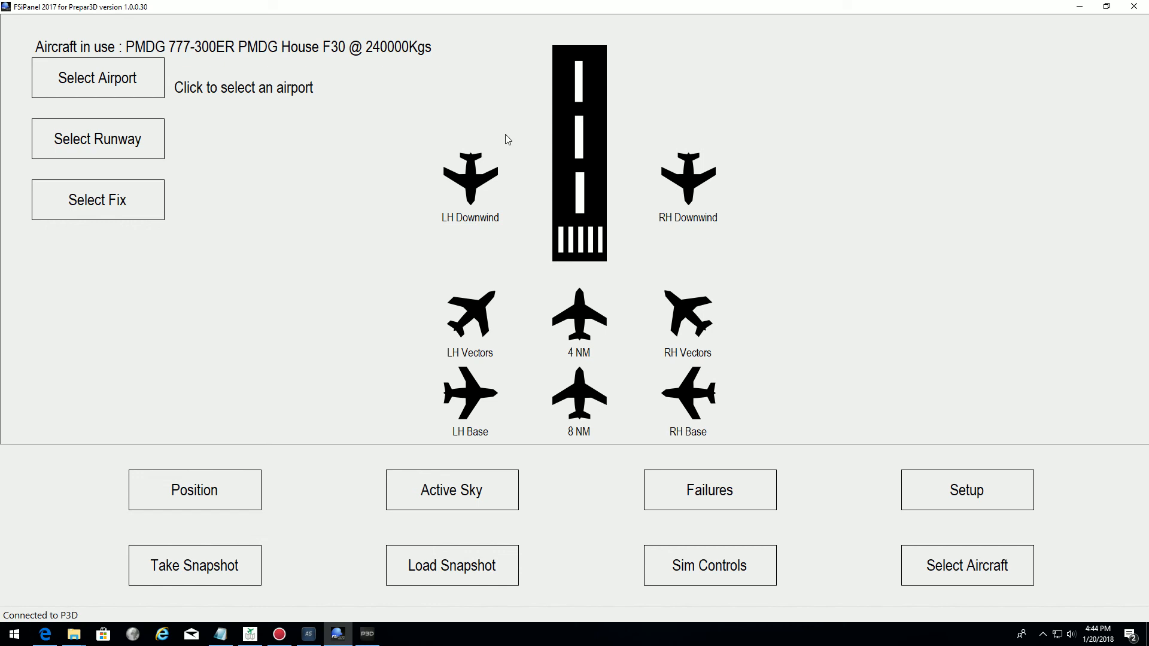
- In FSiPanel Setup, select Active Sky as the weather source
click(367, 634)
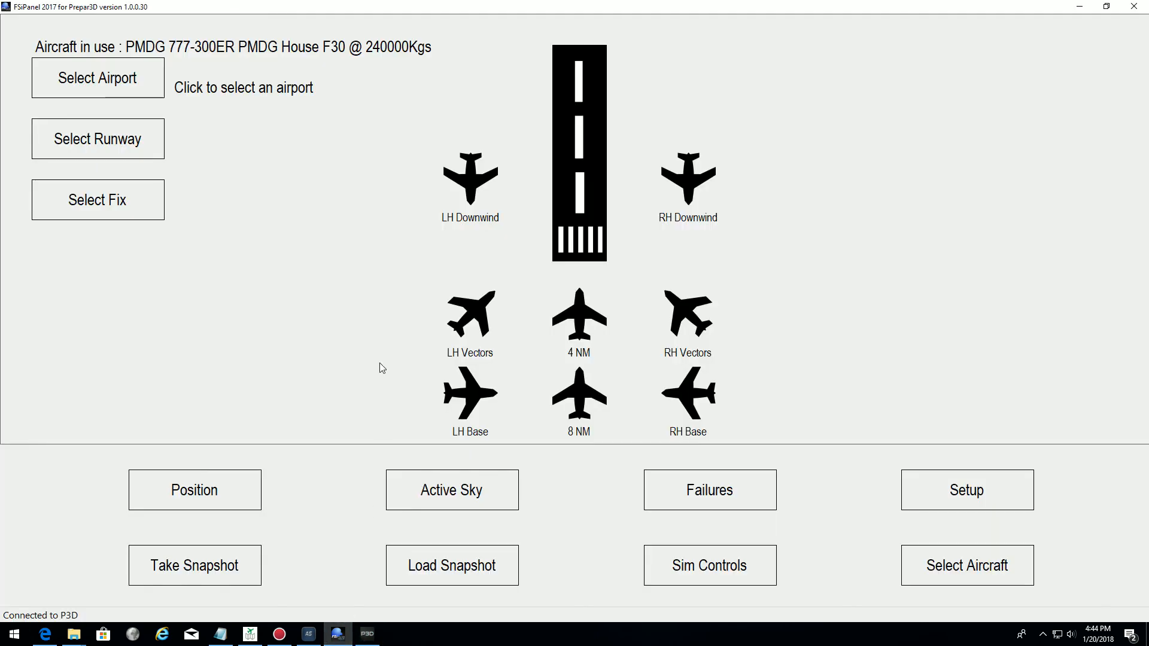
mouse_move(284, 194)
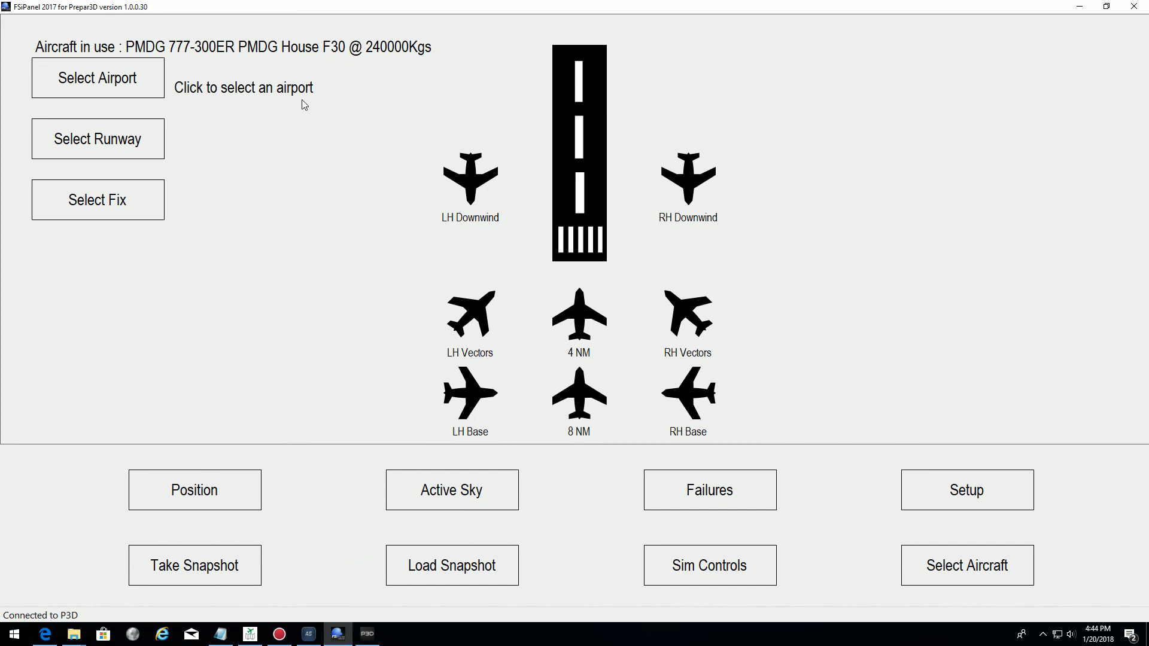
mouse_move(113, 181)
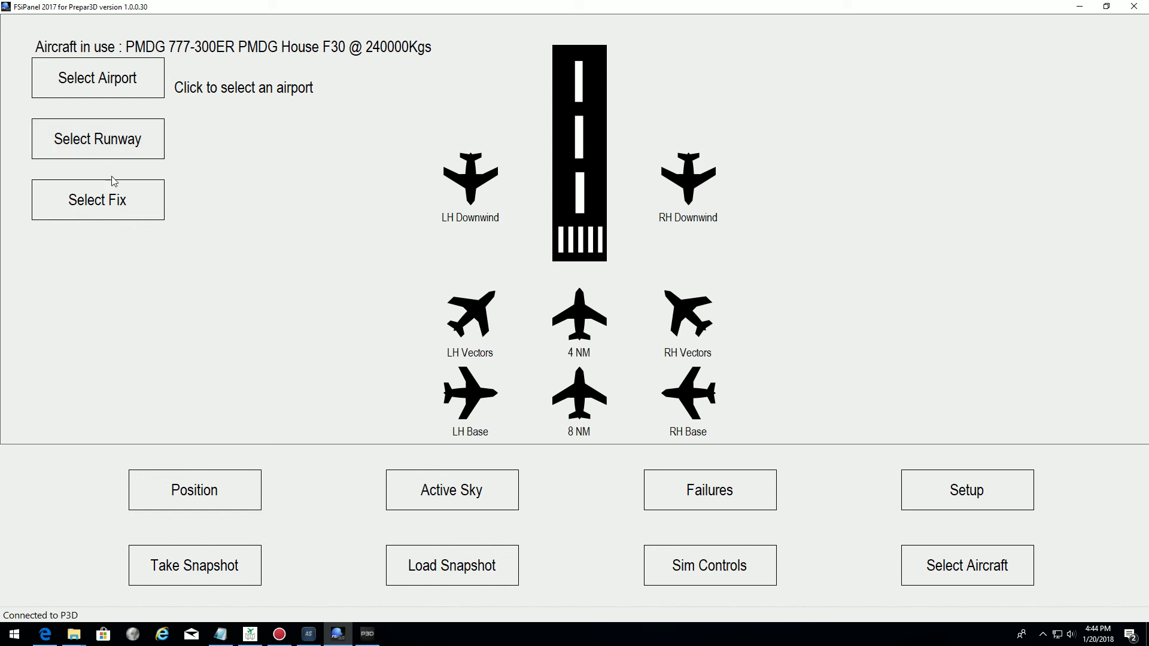
mouse_move(210, 97)
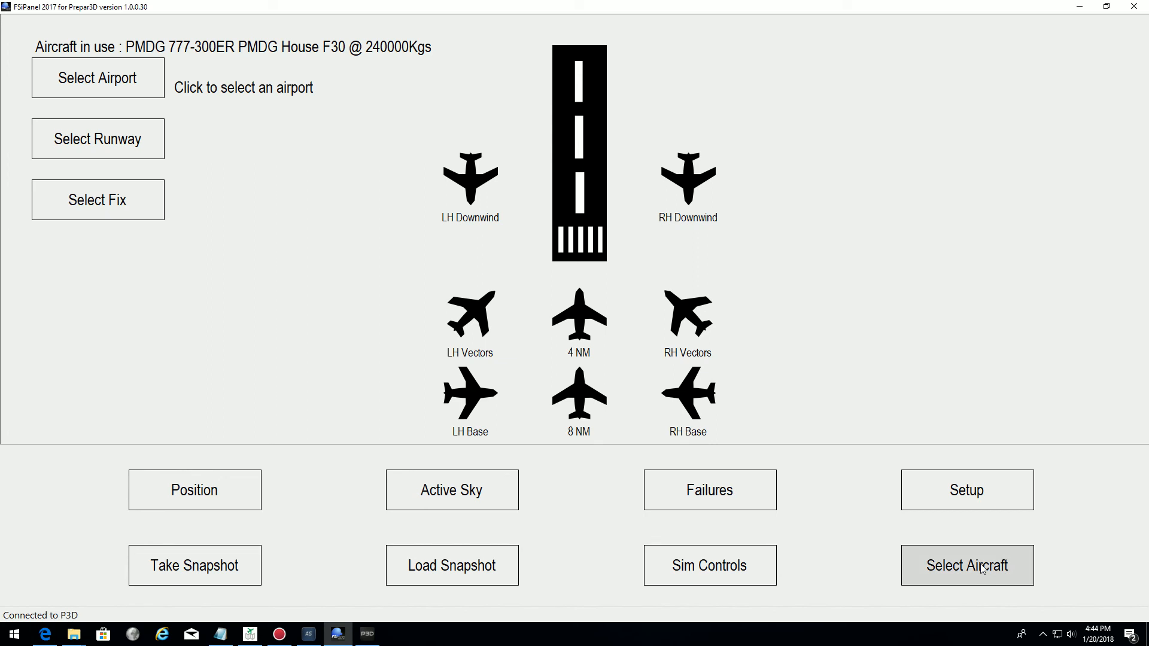
mouse_move(967, 491)
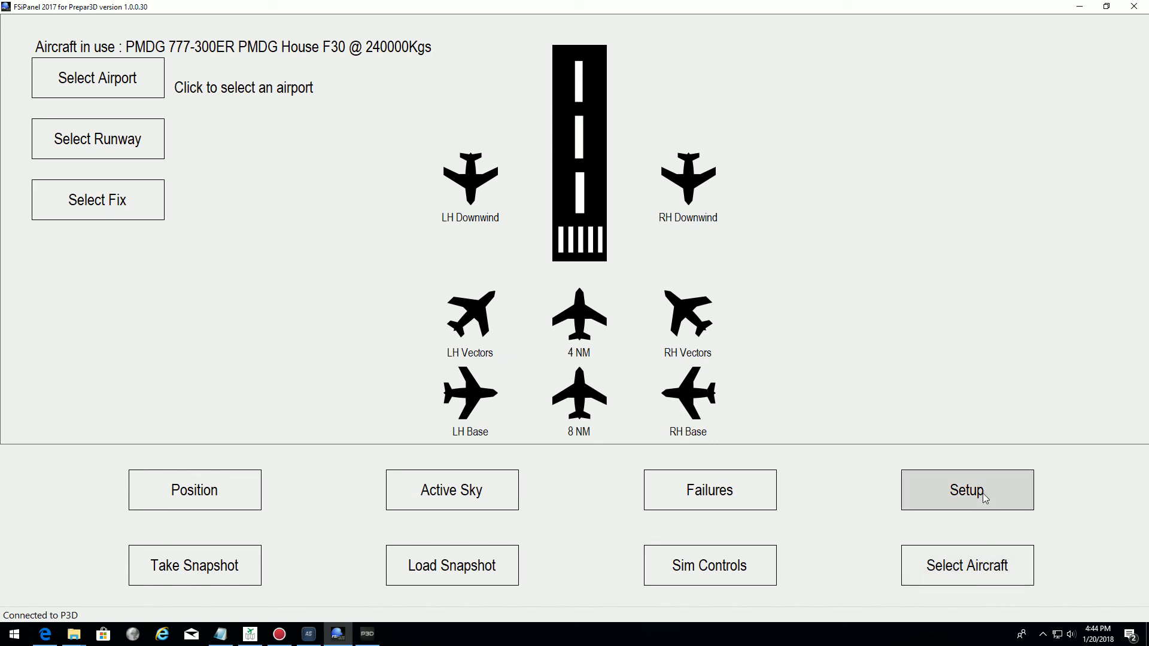
click(966, 490)
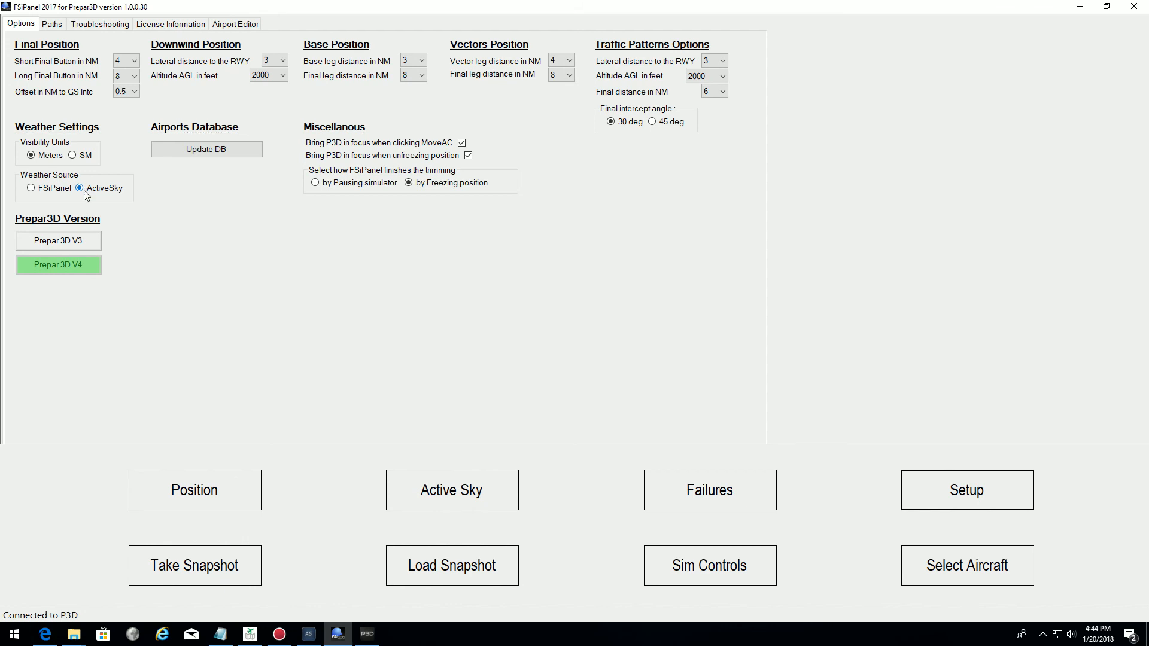
click(194, 489)
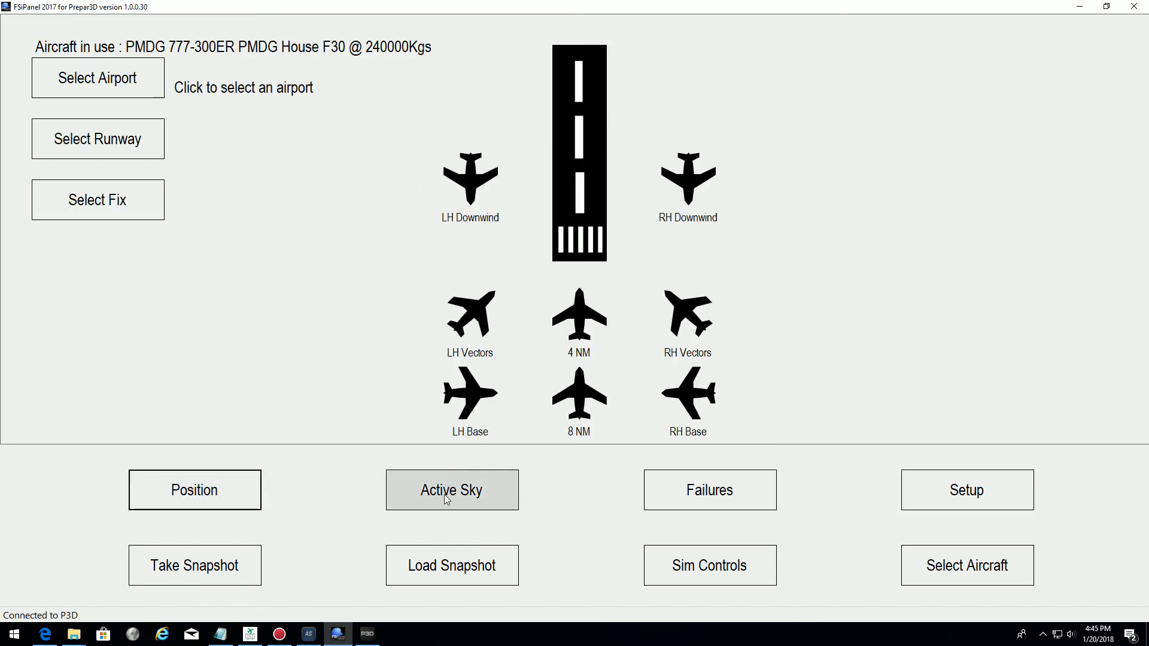
mouse_move(451, 565)
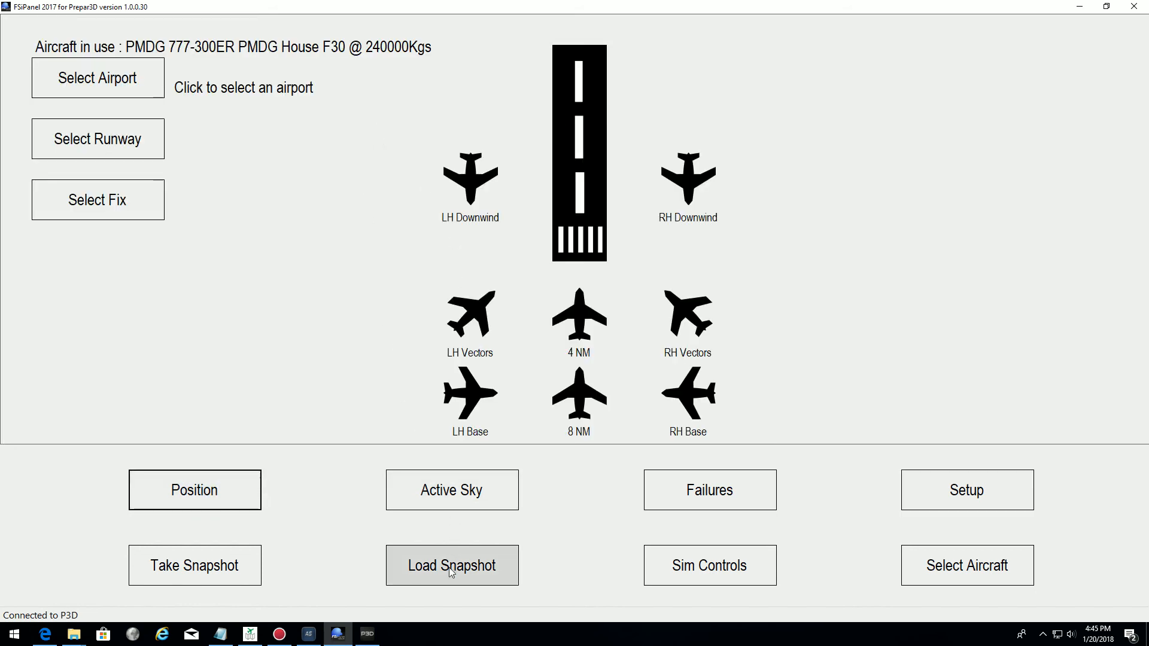
- Load the '15:ILS 19L 17NM ALL SET KIAD' snapshot and move the aircraft to its position
click(451, 565)
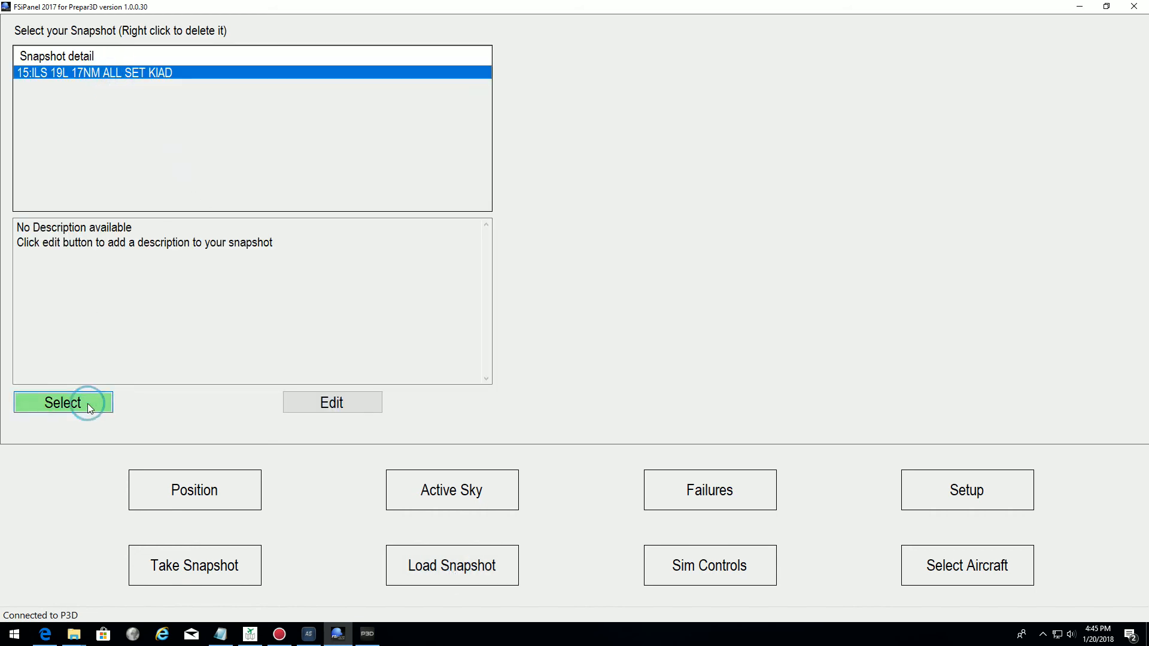
click(62, 403)
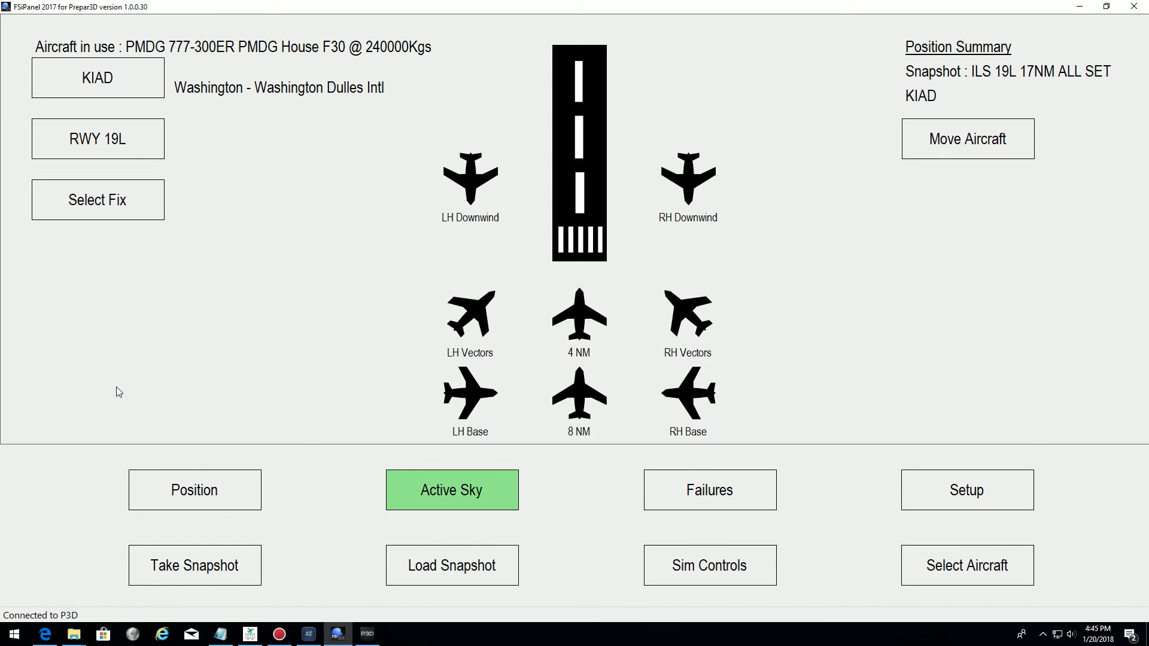
mouse_move(317, 90)
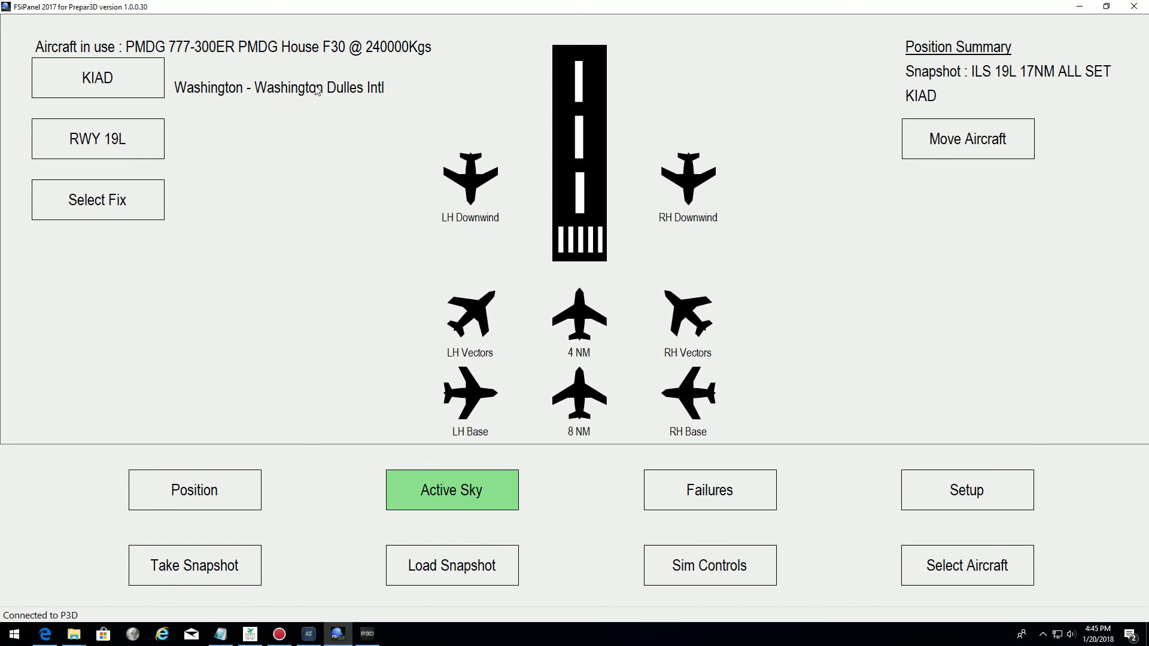
mouse_move(935, 96)
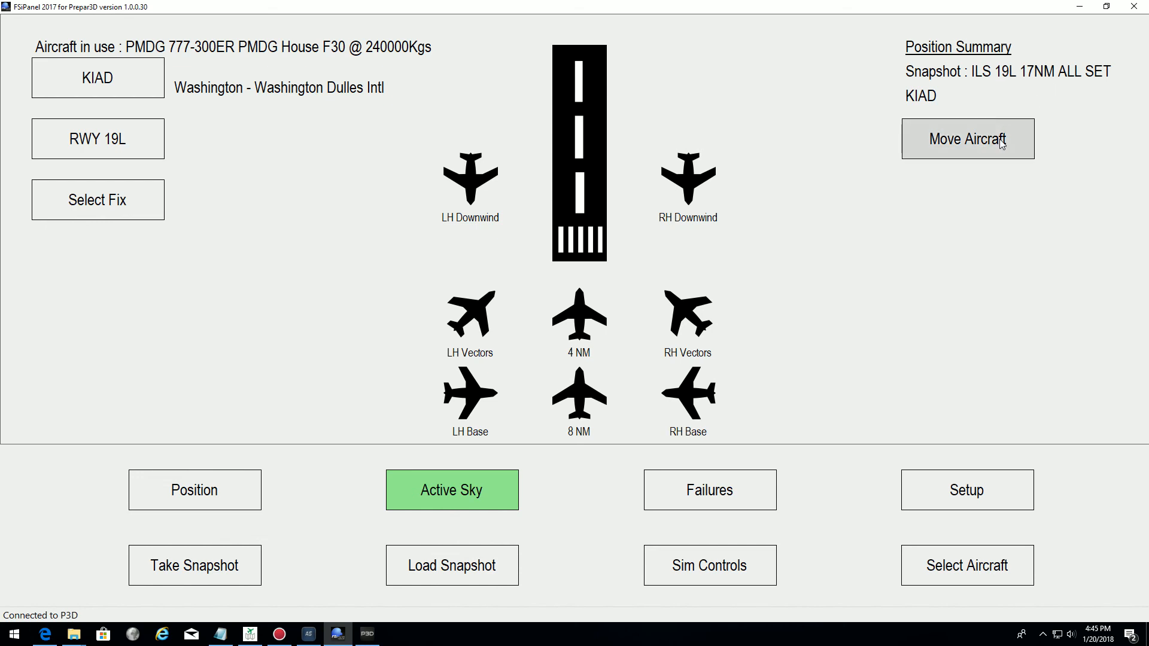
click(968, 139)
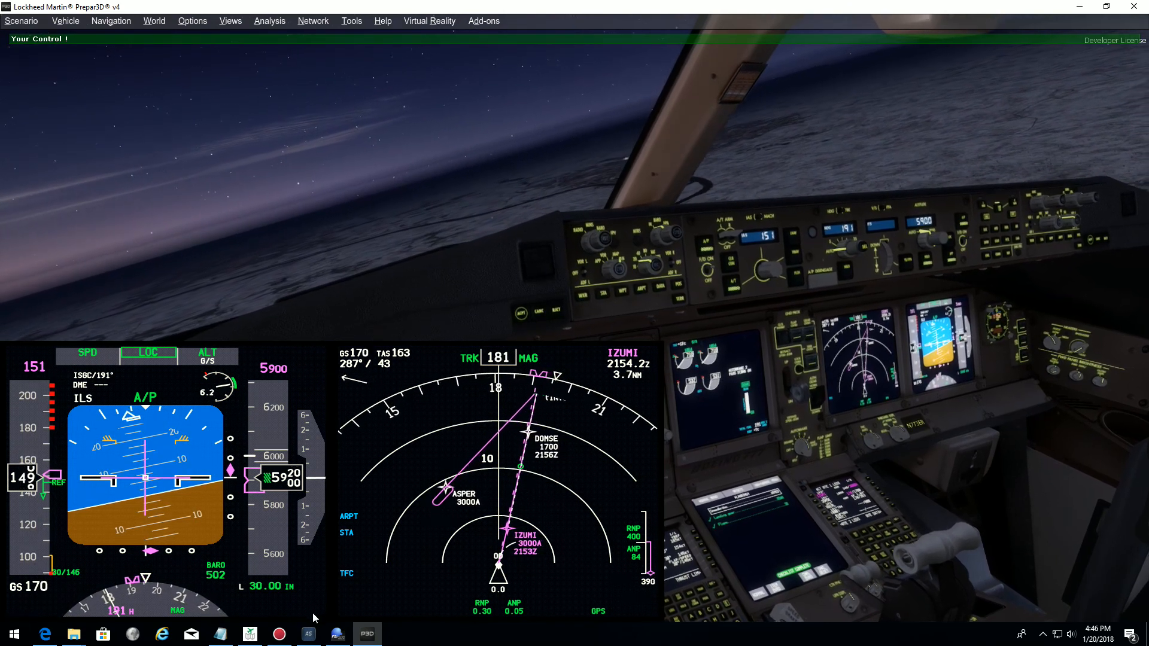
- In Active Sky, confirm Live Weather Mode, review KIAD conditions, then dismiss the window
click(307, 634)
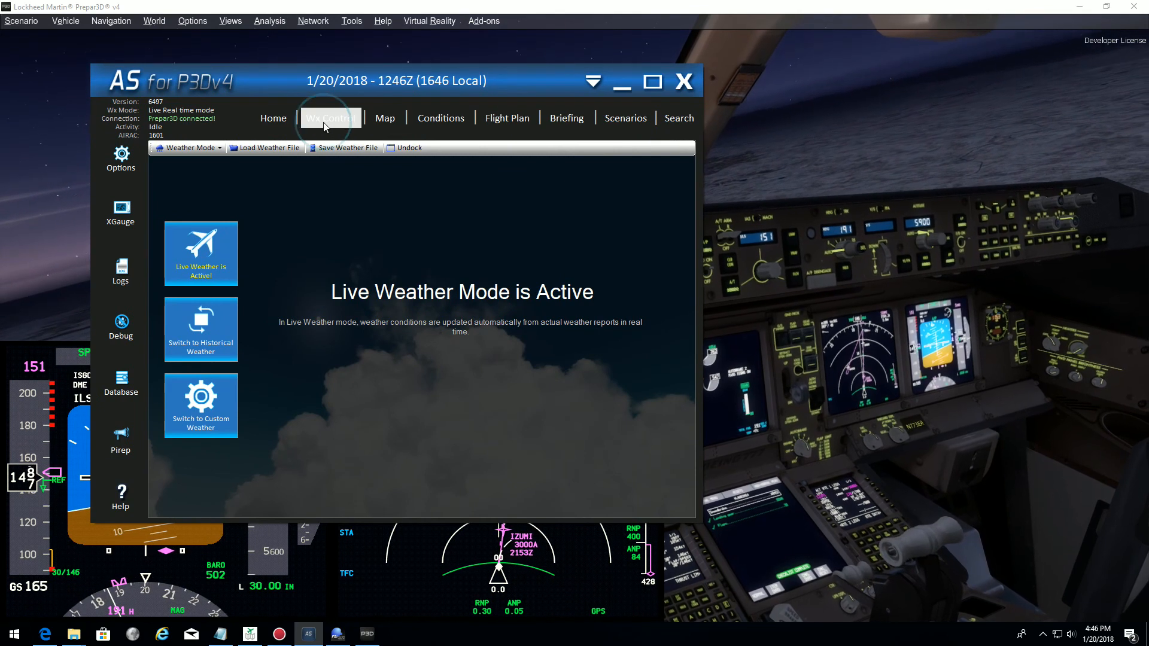
click(441, 118)
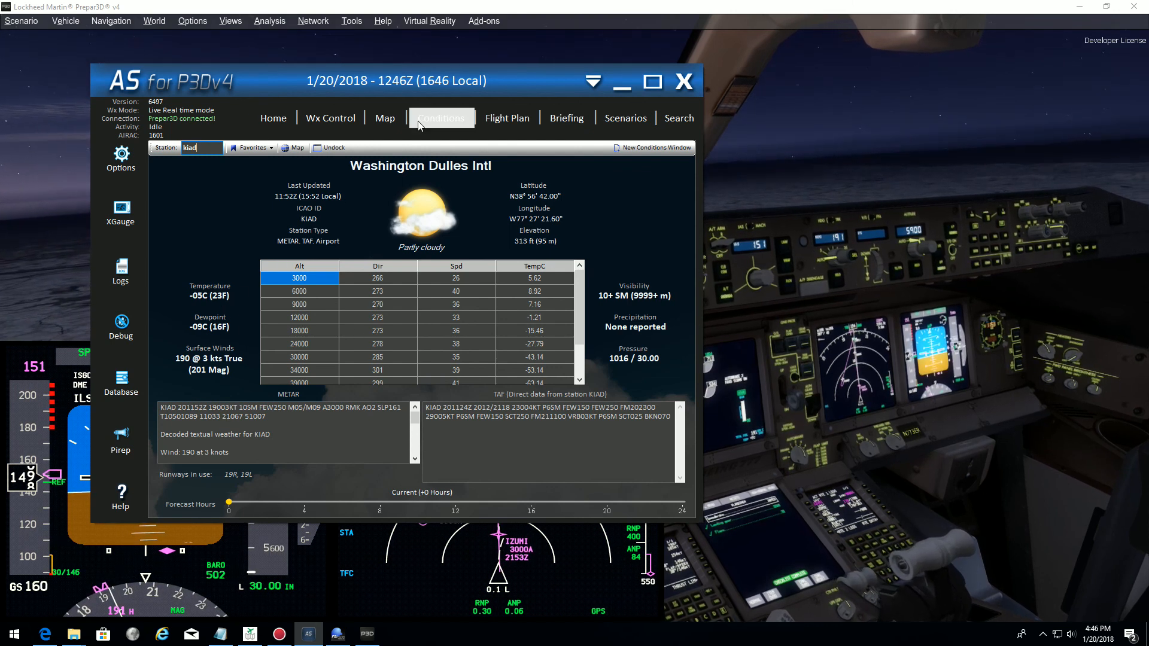
click(683, 82)
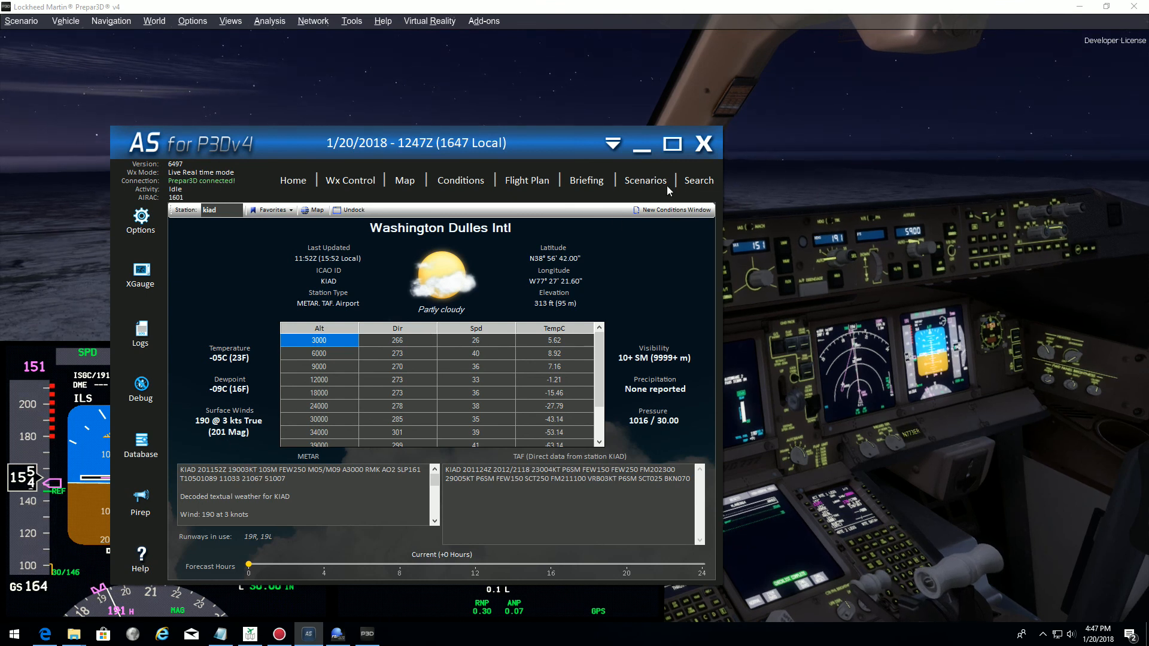
click(703, 144)
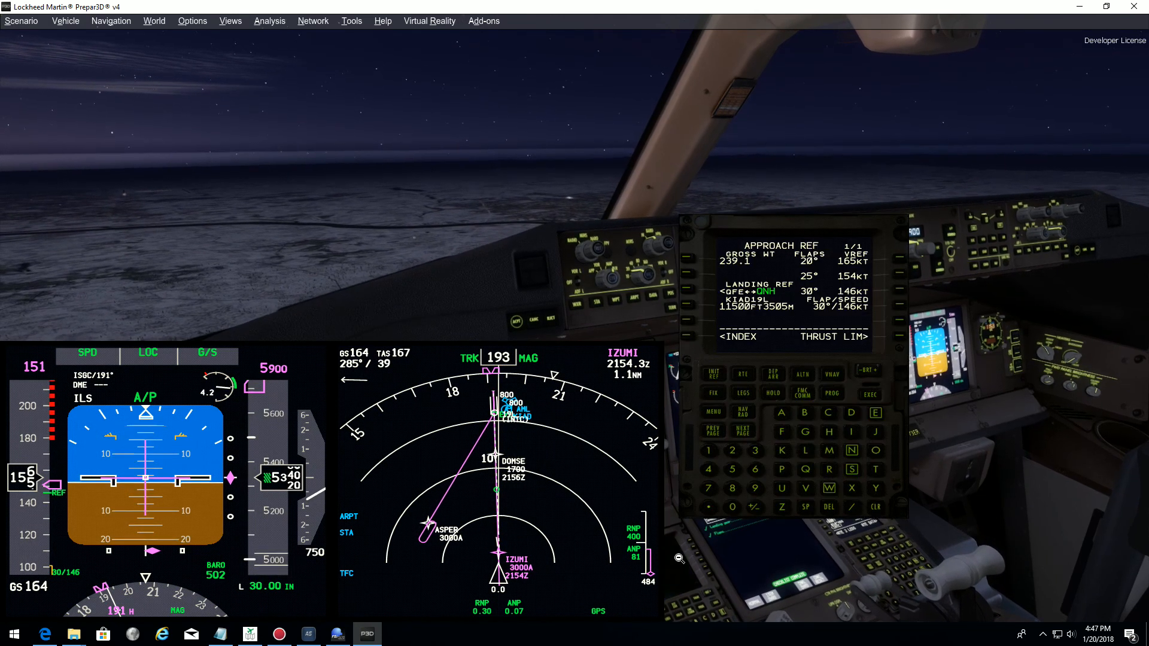
- Show the ACT RTE 1 LEGS page listing IZUMI, DOMSE, RW19L toward runway 19L
click(743, 394)
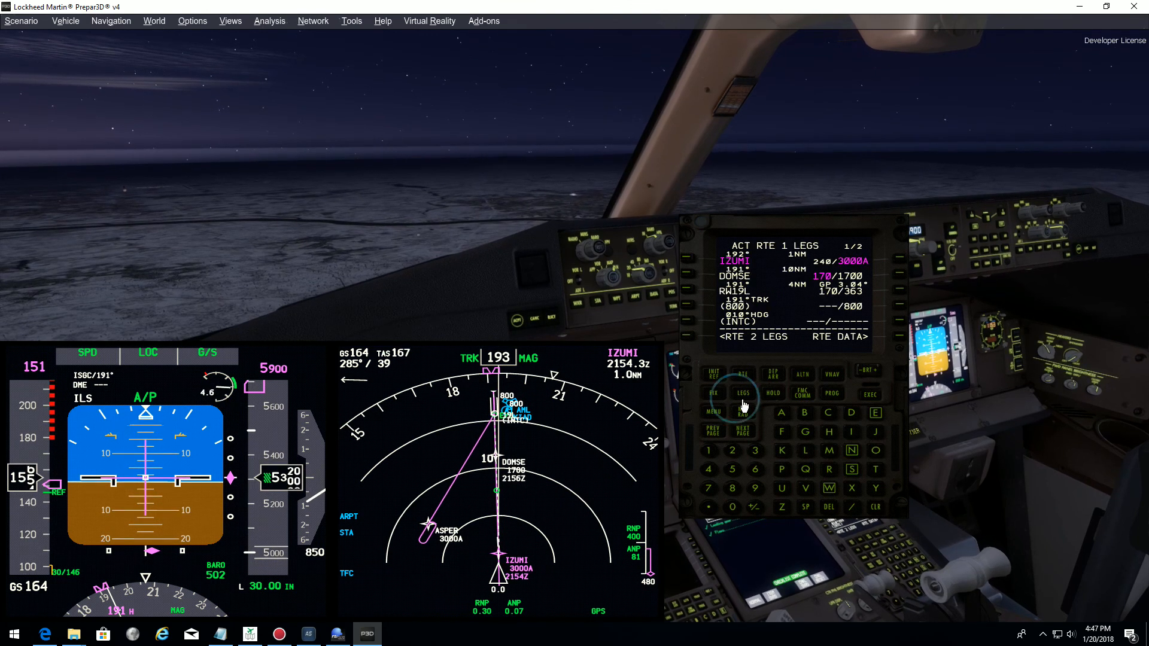